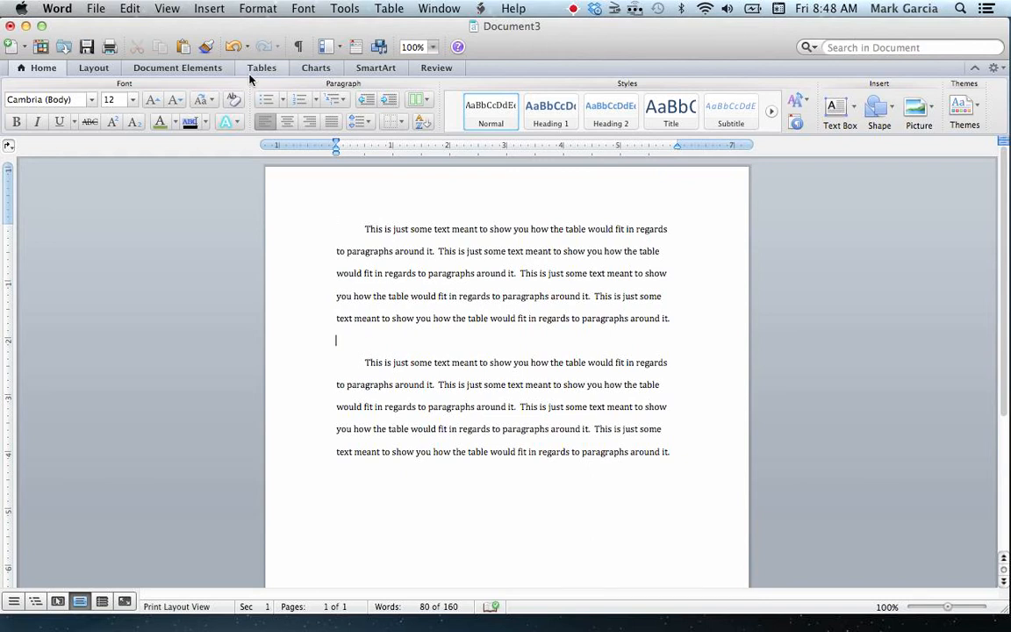
- Insert an empty 4-column, 3-row table at the blank line between the paragraphs
left_click(261, 67)
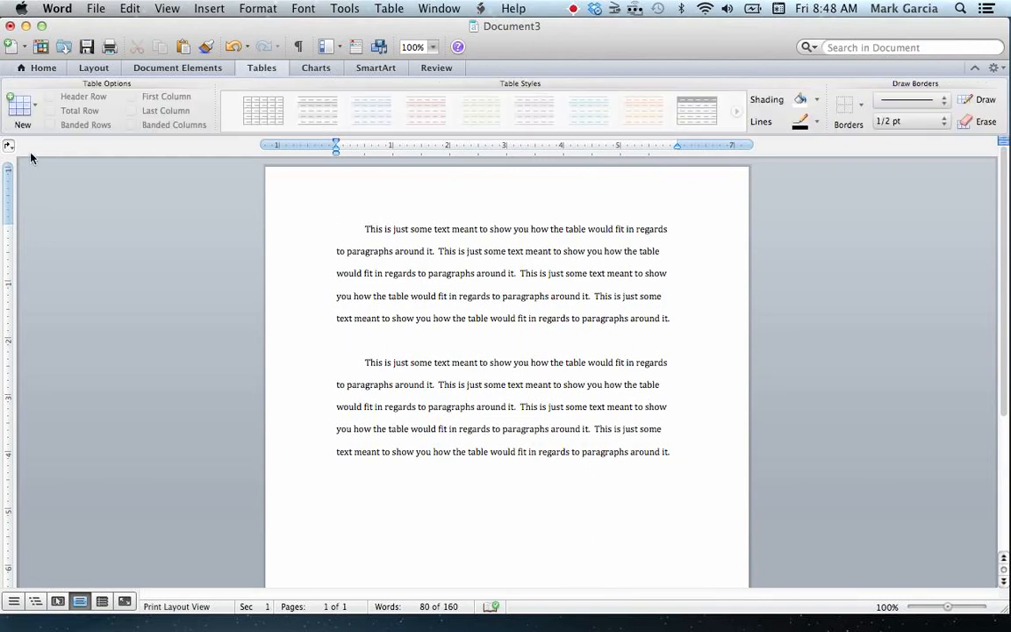
left_click(22, 106)
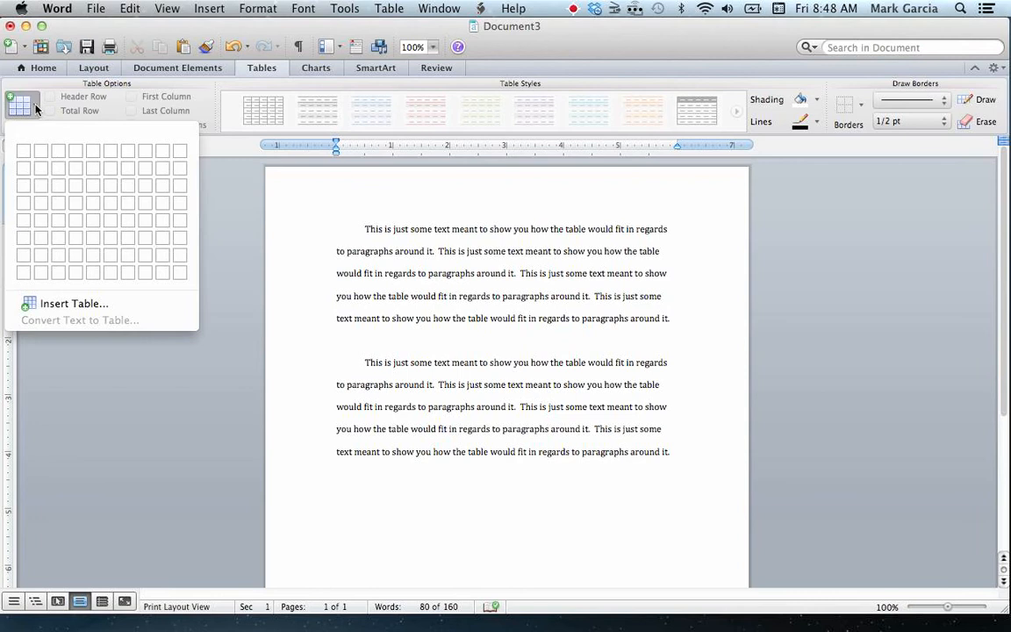
mouse_move(41, 150)
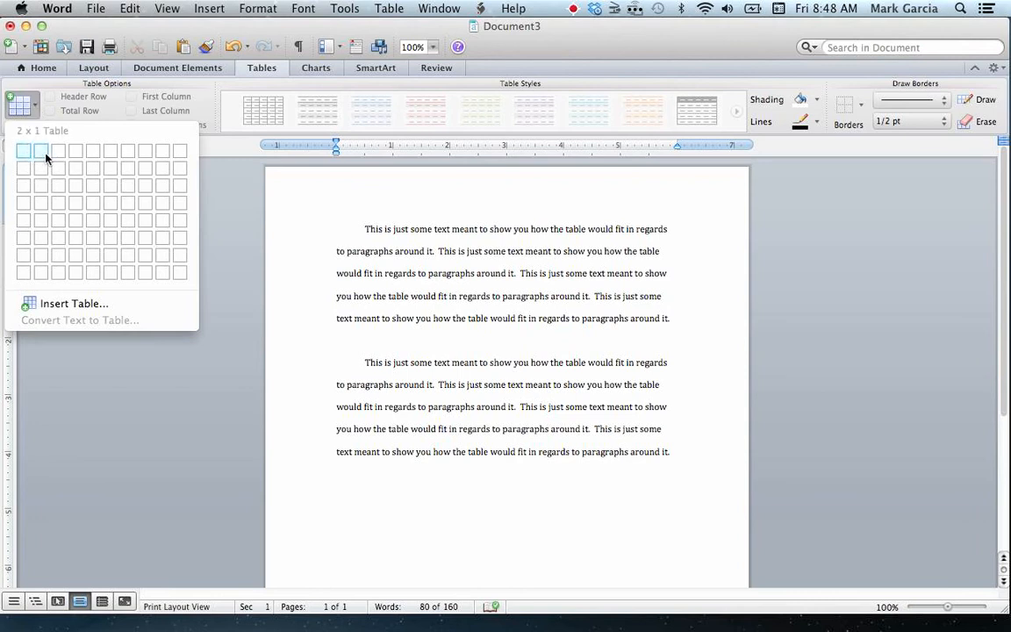
mouse_move(92, 150)
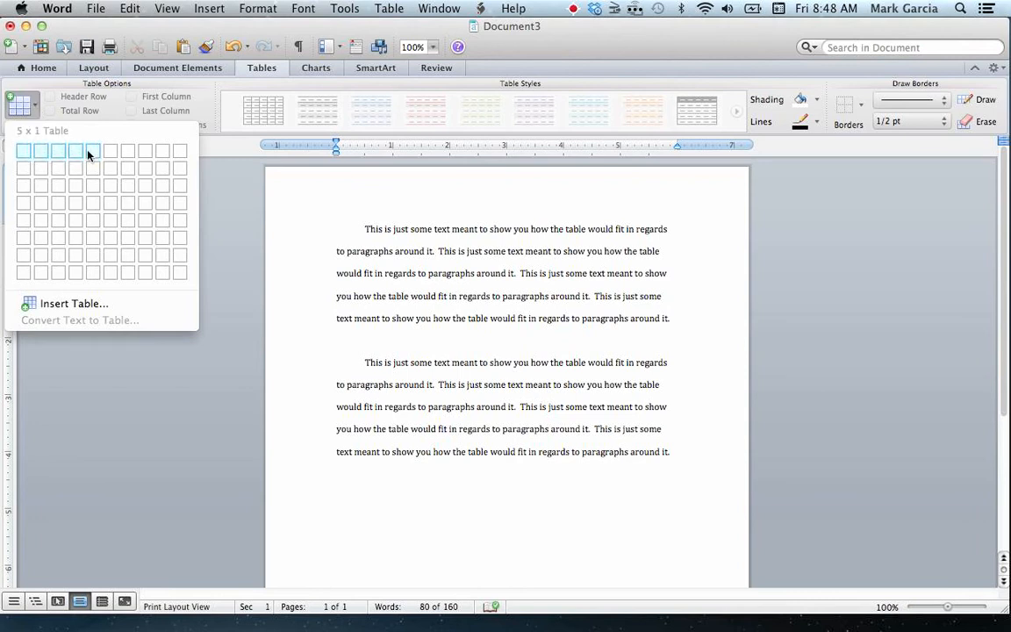
mouse_move(76, 186)
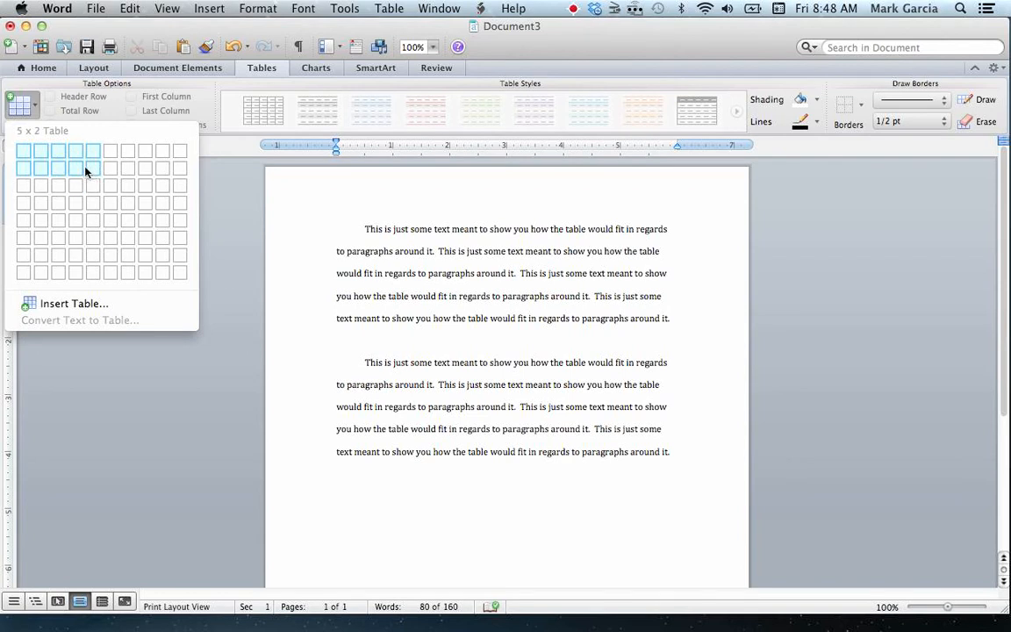
mouse_move(77, 186)
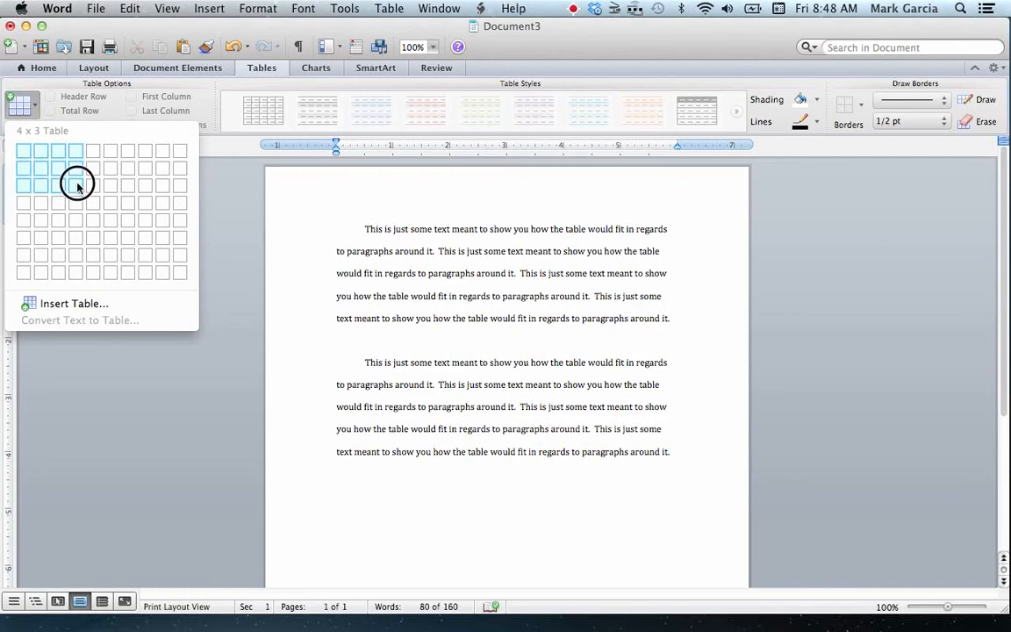
left_click(77, 185)
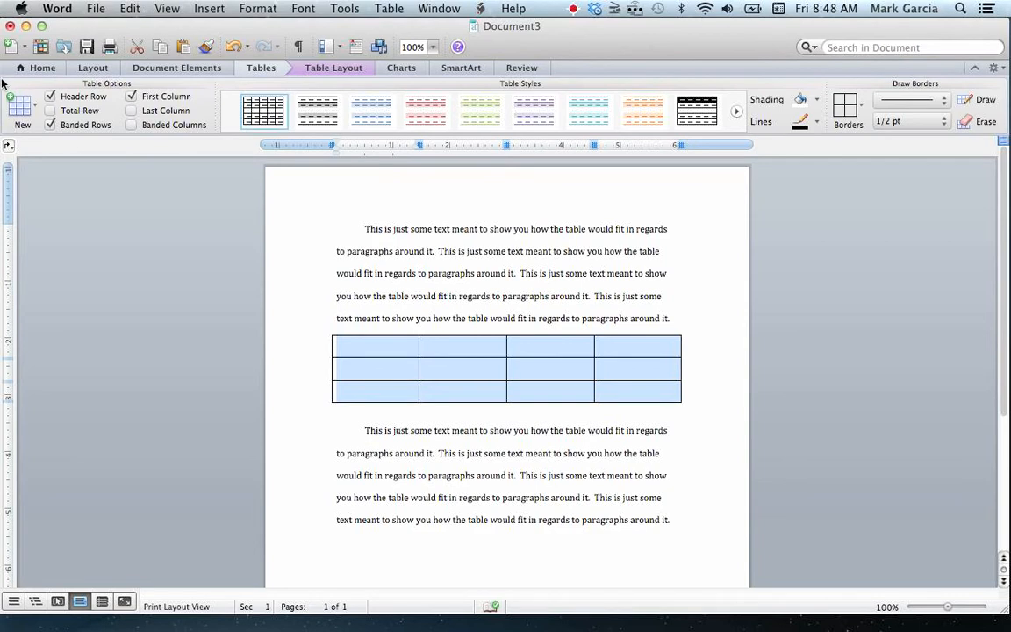
- Tighten the table's line spacing and drag its corner handle down to make the rows taller
left_click(42, 68)
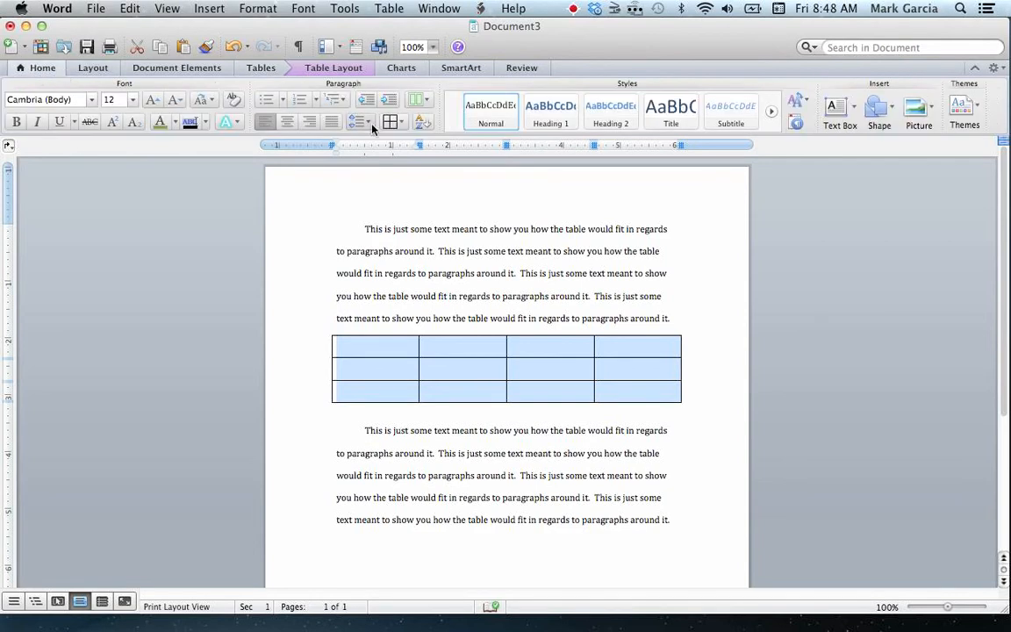
left_click(360, 121)
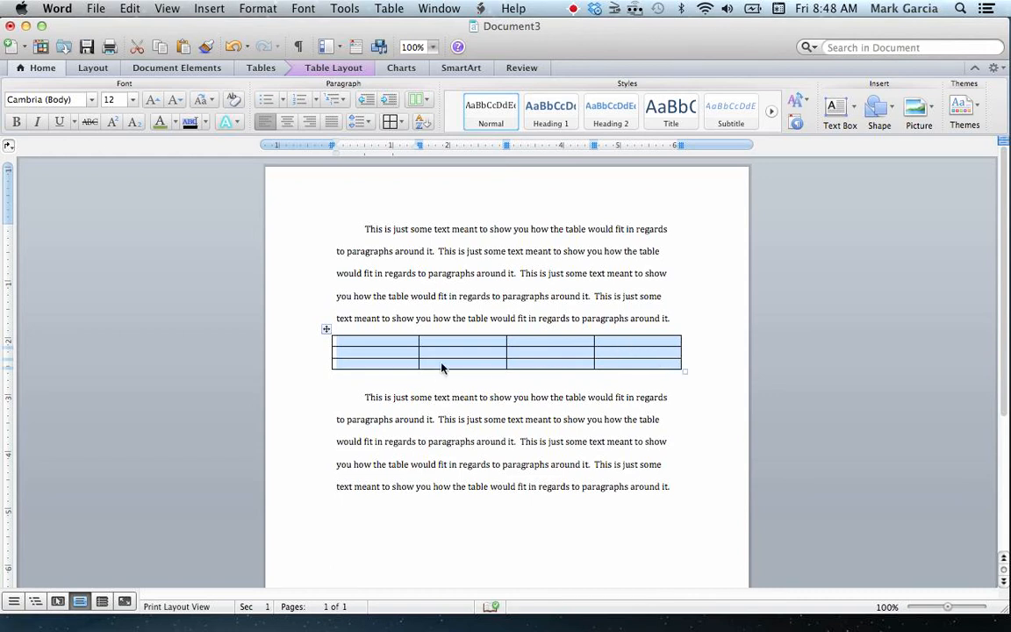
mouse_move(505, 356)
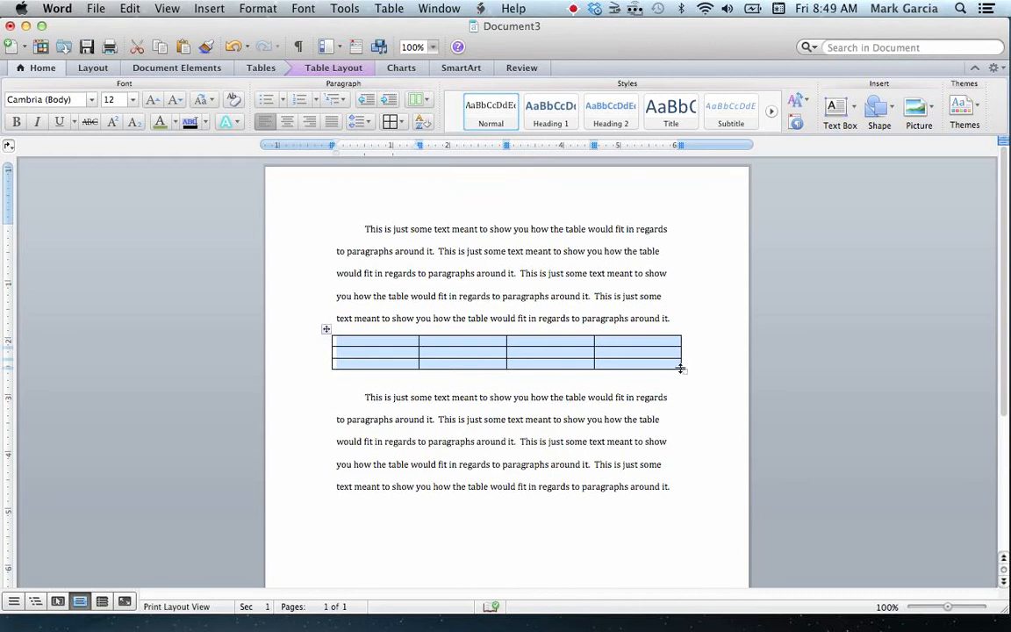
mouse_move(634, 366)
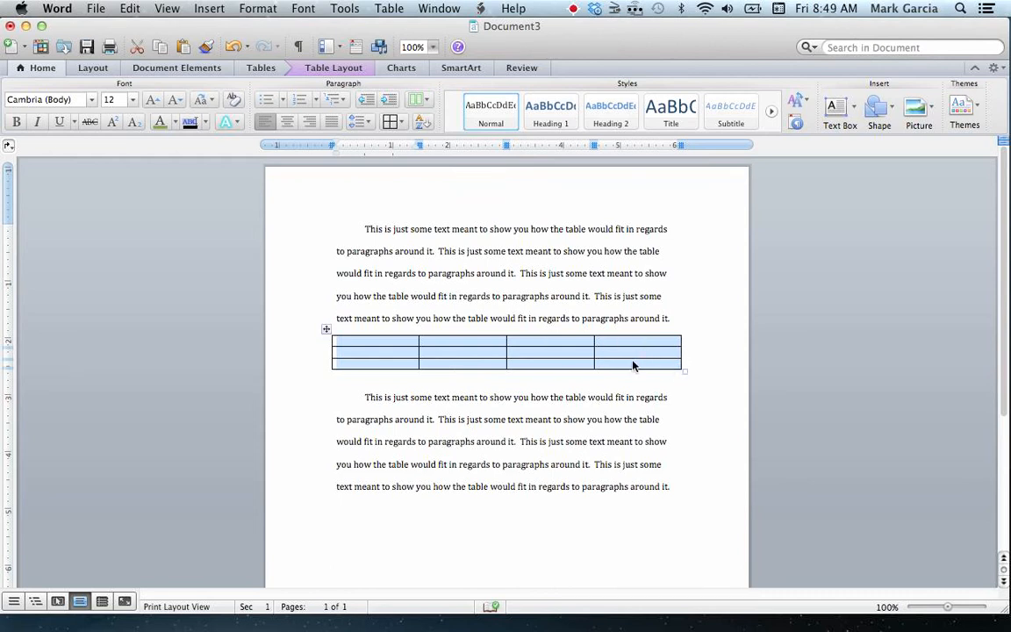
mouse_move(478, 358)
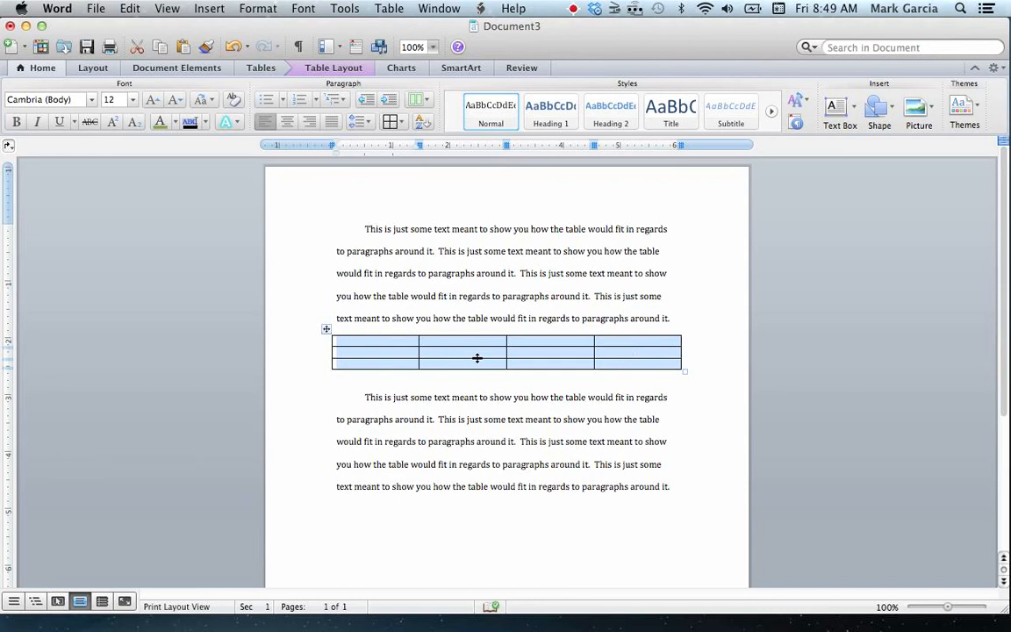
mouse_move(476, 347)
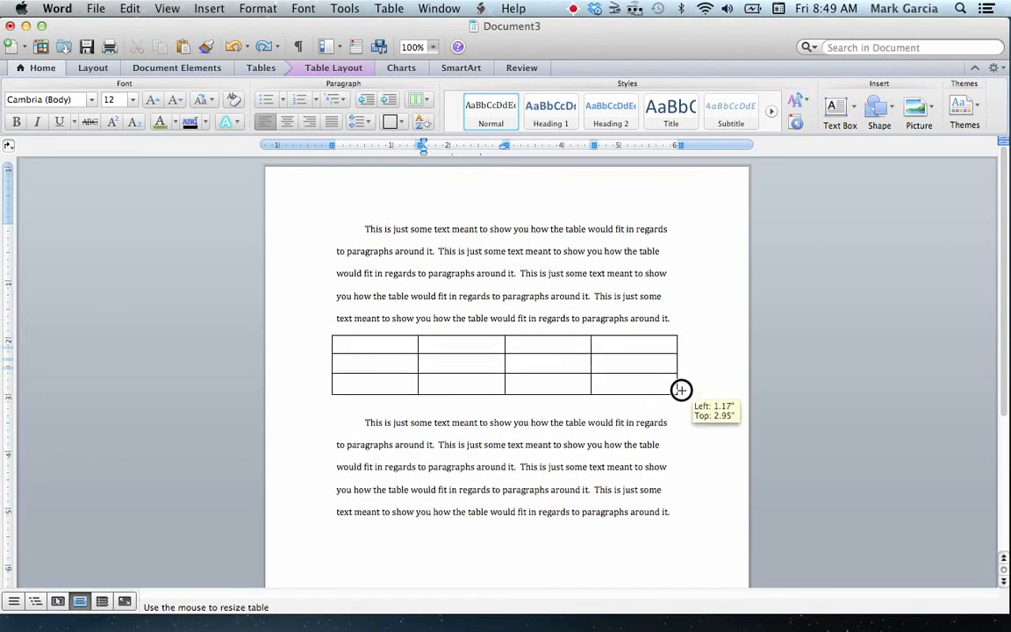
left_click_drag(681, 389, 684, 418)
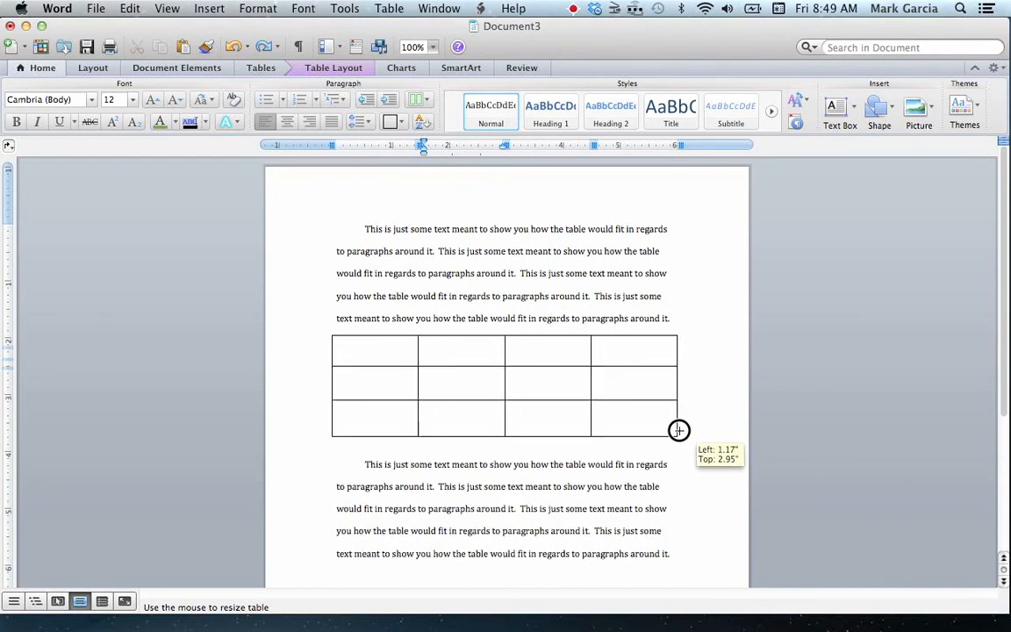
mouse_move(679, 441)
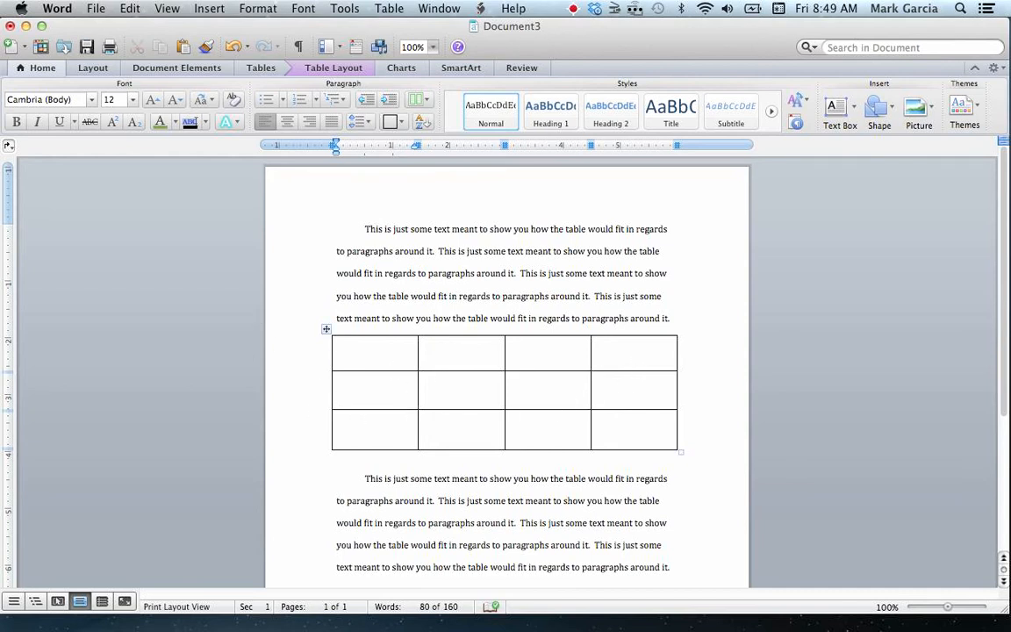
- Enter the headers Time, 0 C Glucose (mg/dL) and start the 25 C Glucose heading
left_click(340, 341)
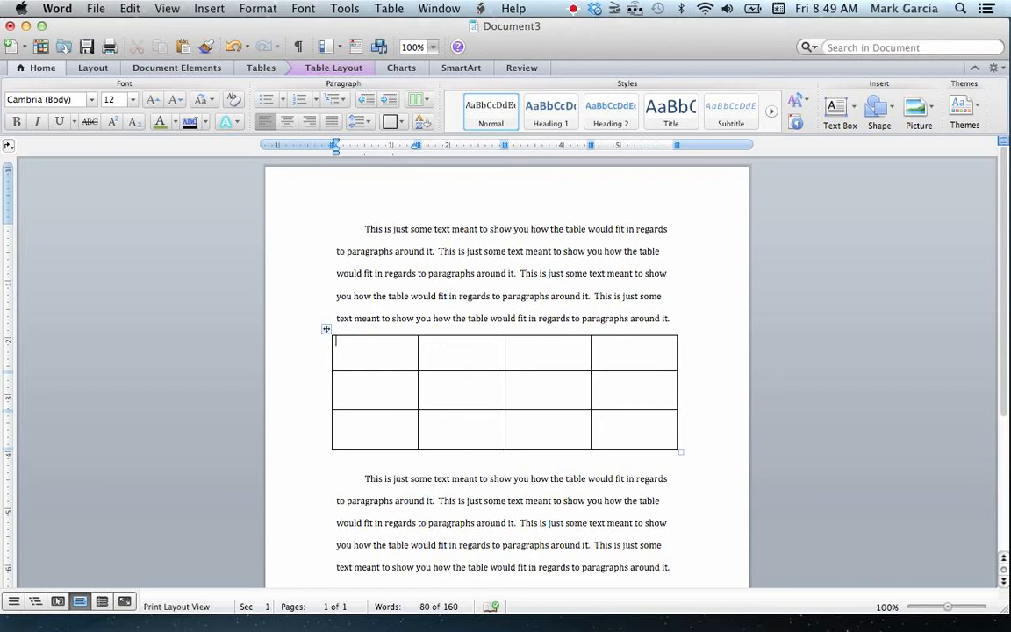
type("Time")
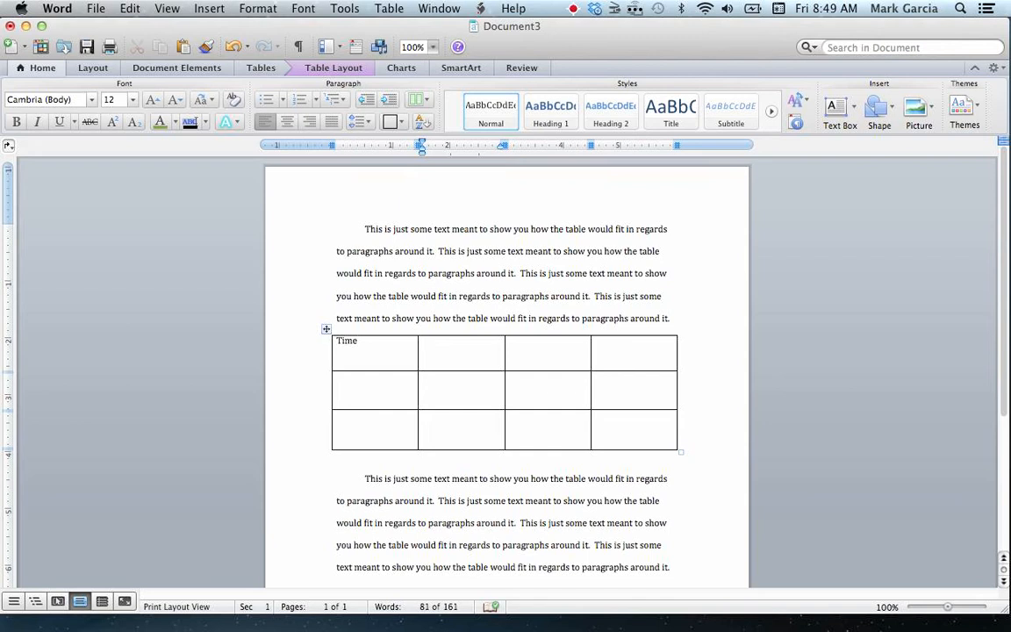
type("0 C")
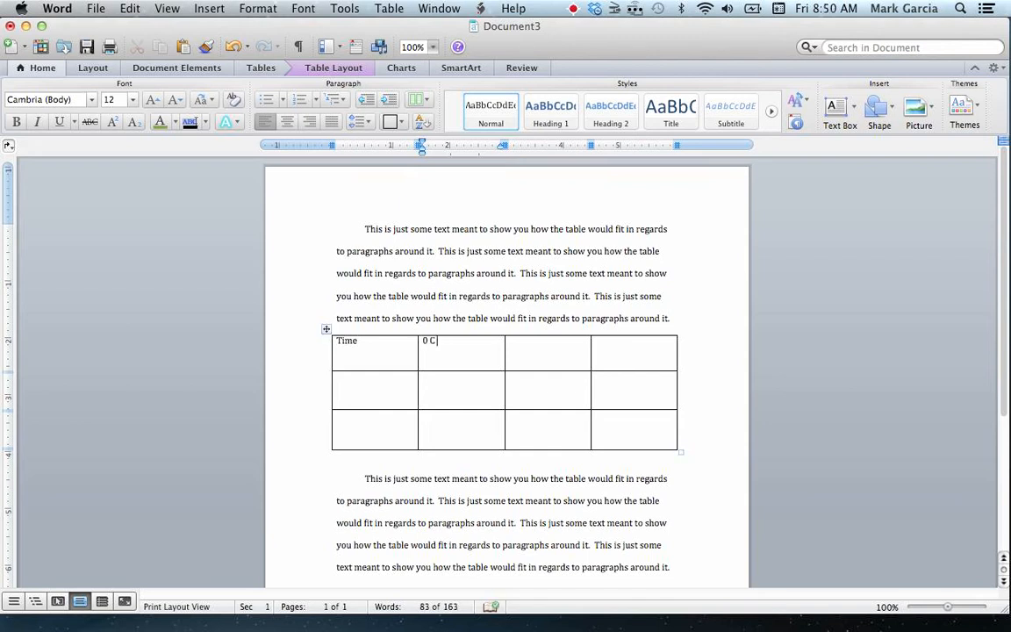
type("Glucose")
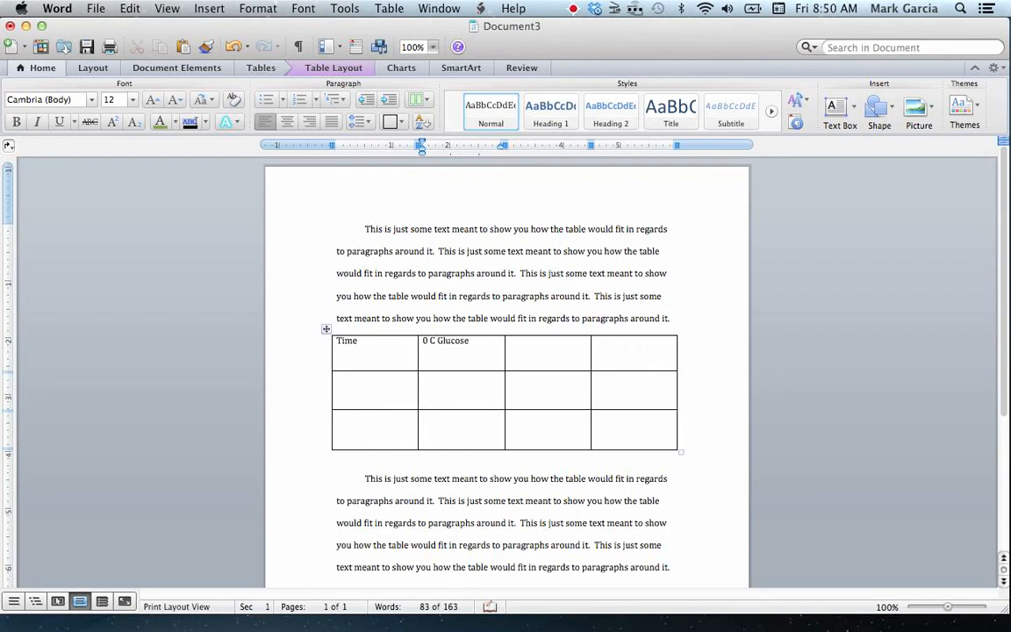
type("(mg/dL")
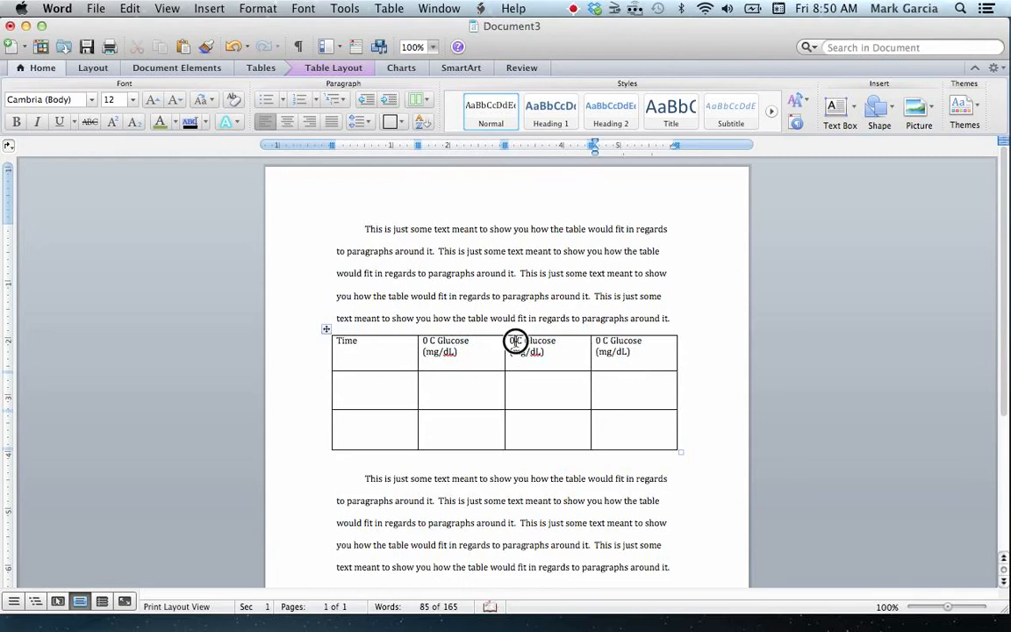
type("25")
left_click(634, 348)
type("4")
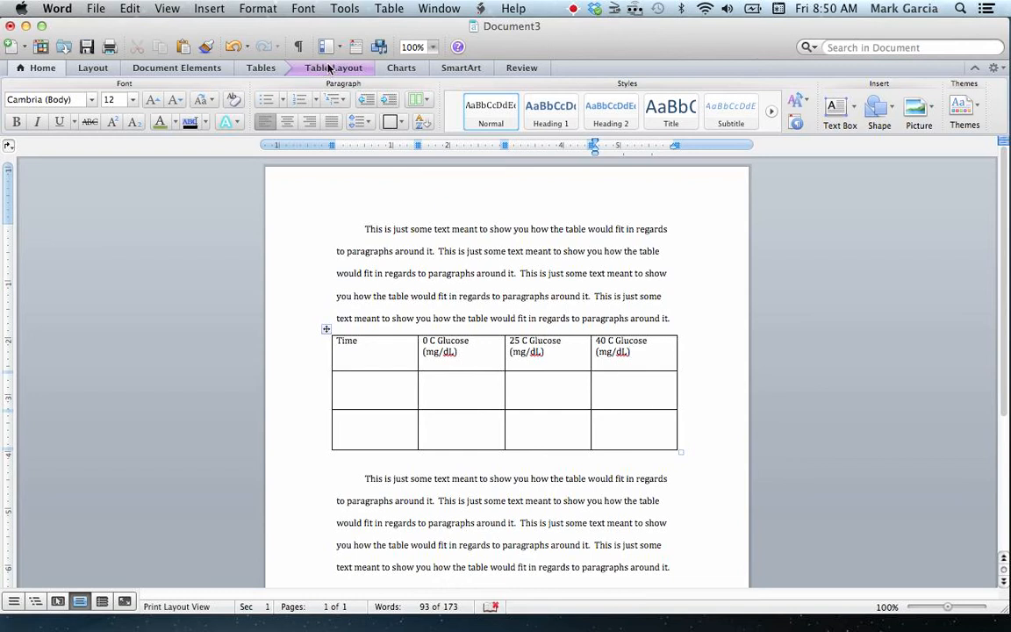
- Add columns to the right of the table and distribute all seven columns to equal width
left_click(333, 67)
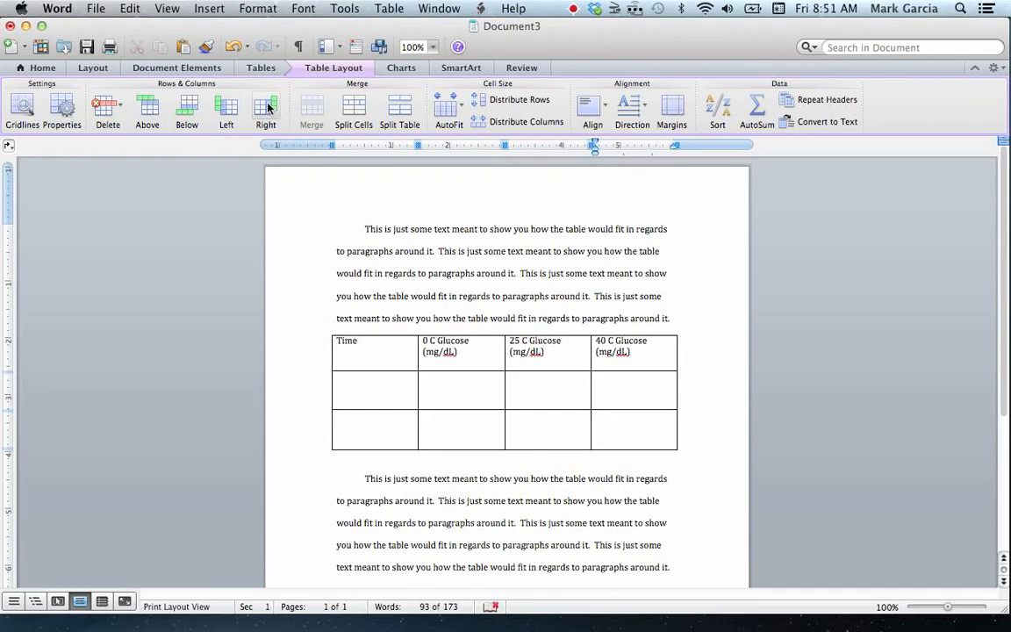
mouse_move(266, 105)
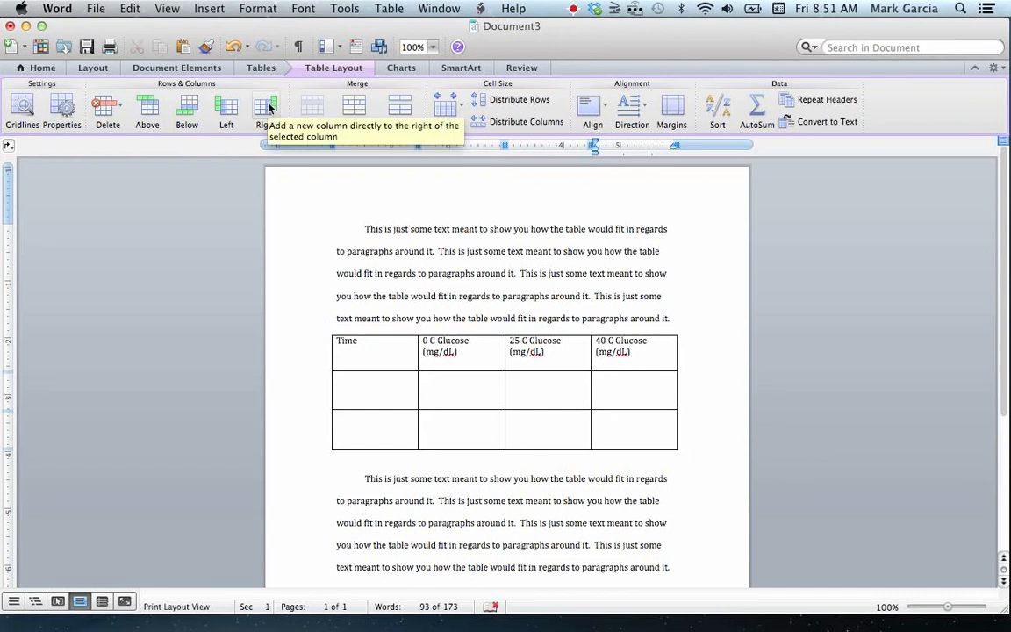
left_click(628, 351)
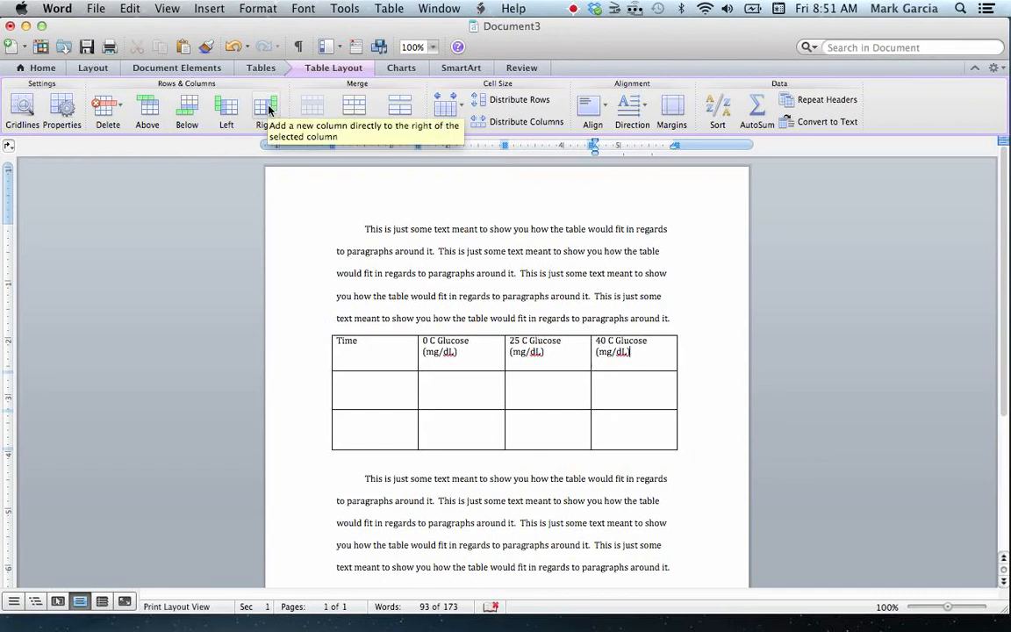
left_click(265, 105)
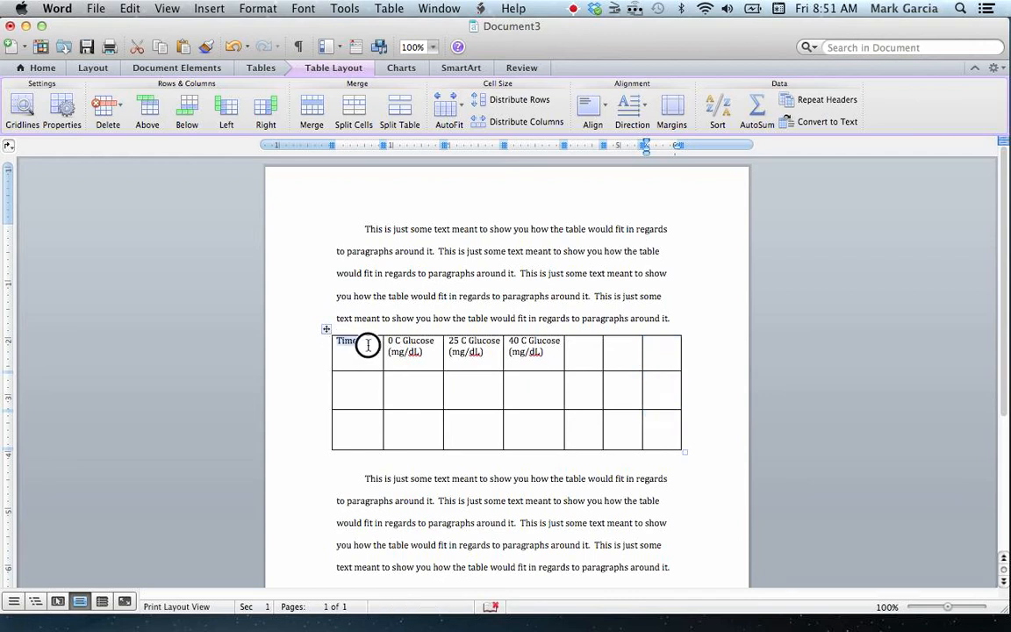
left_click_drag(368, 344, 667, 443)
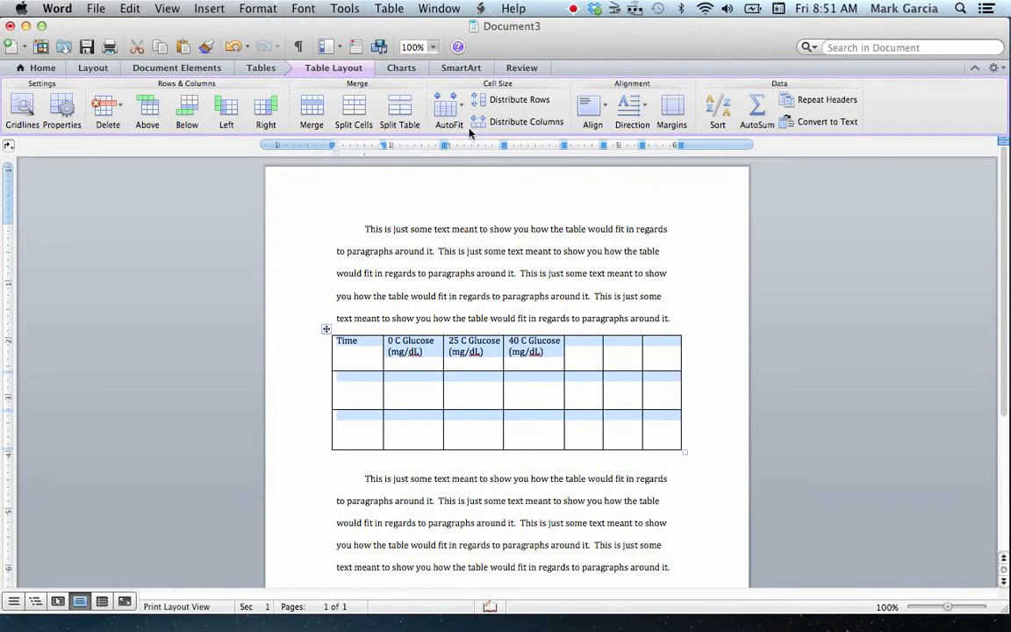
left_click(527, 121)
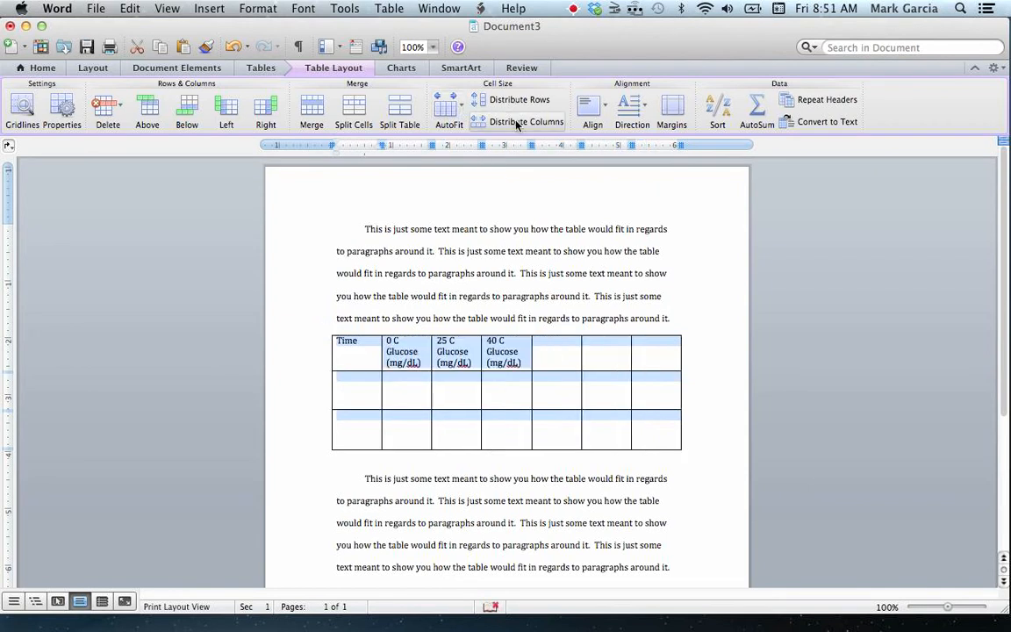
mouse_move(526, 121)
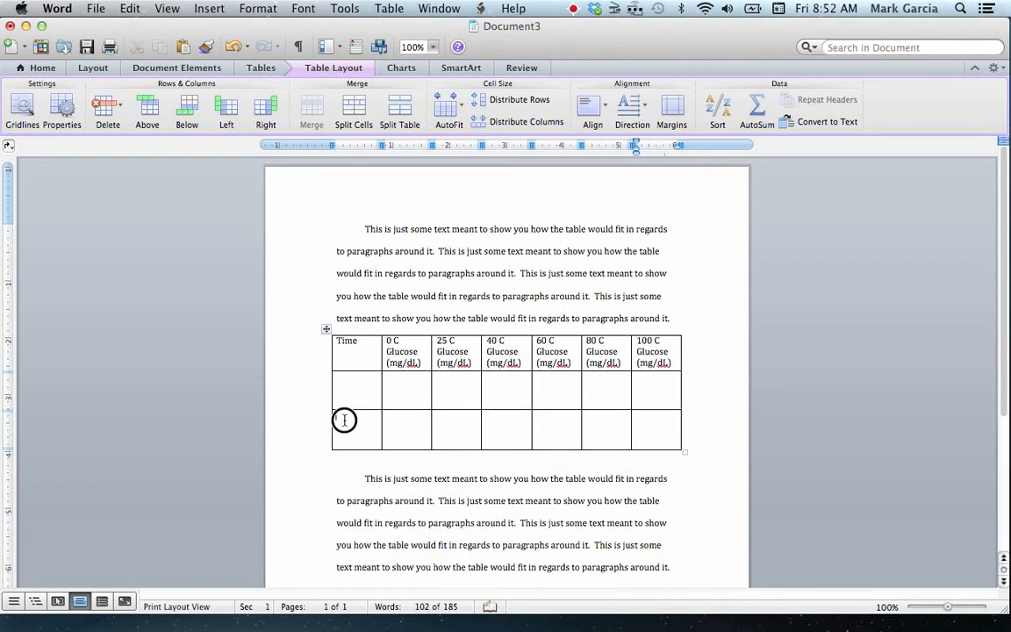
- Delete the table's extra bottom row, leaving the header row and one data row
left_click(342, 419)
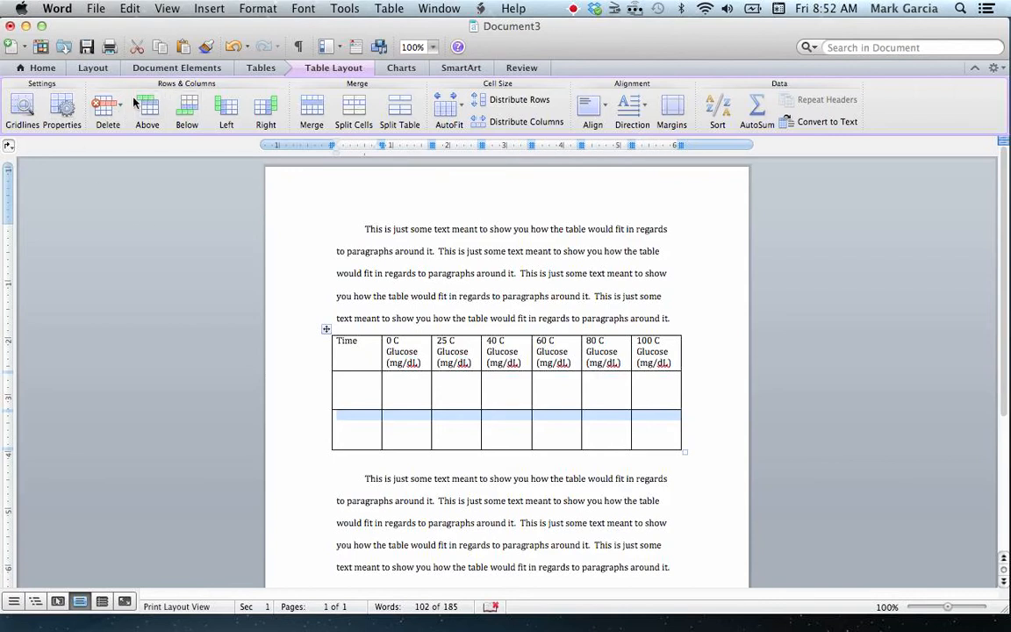
left_click(107, 105)
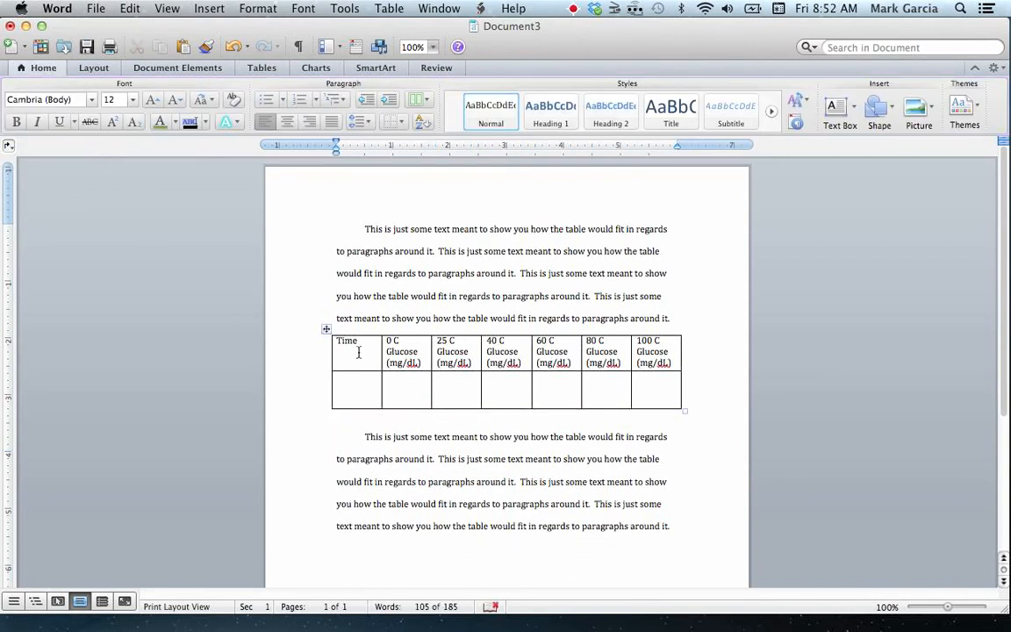
mouse_move(449, 383)
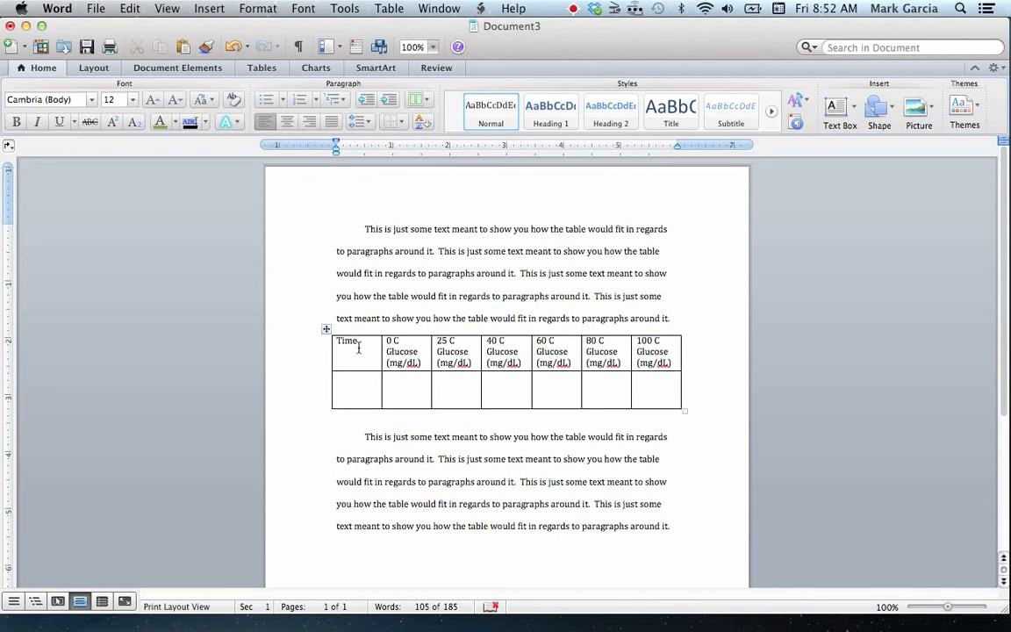
- Bold the header row with Time and the six Glucose (mg/dL) headings
left_click(341, 342)
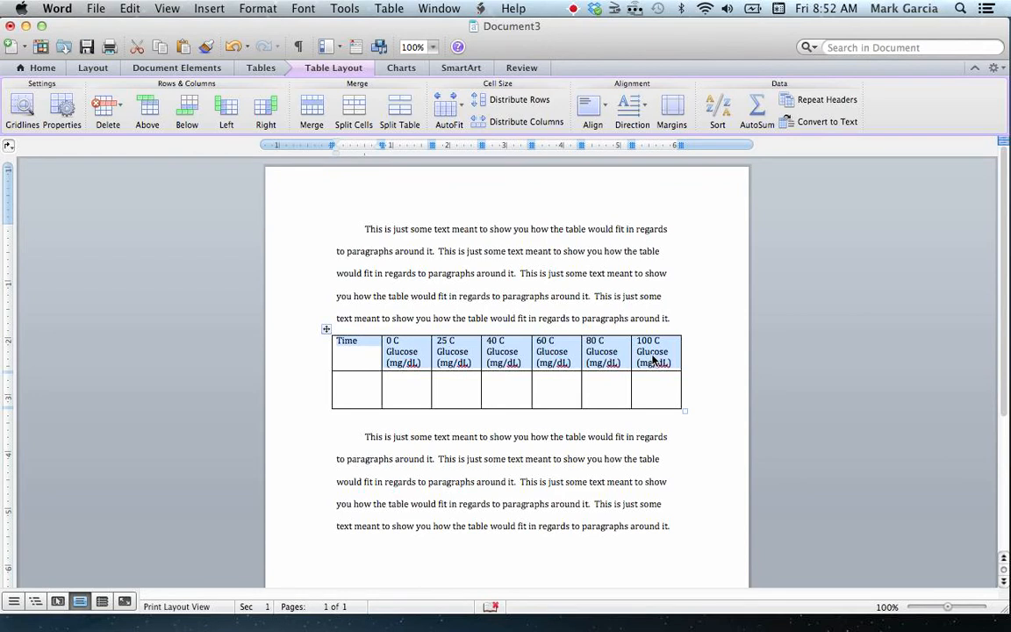
mouse_move(551, 349)
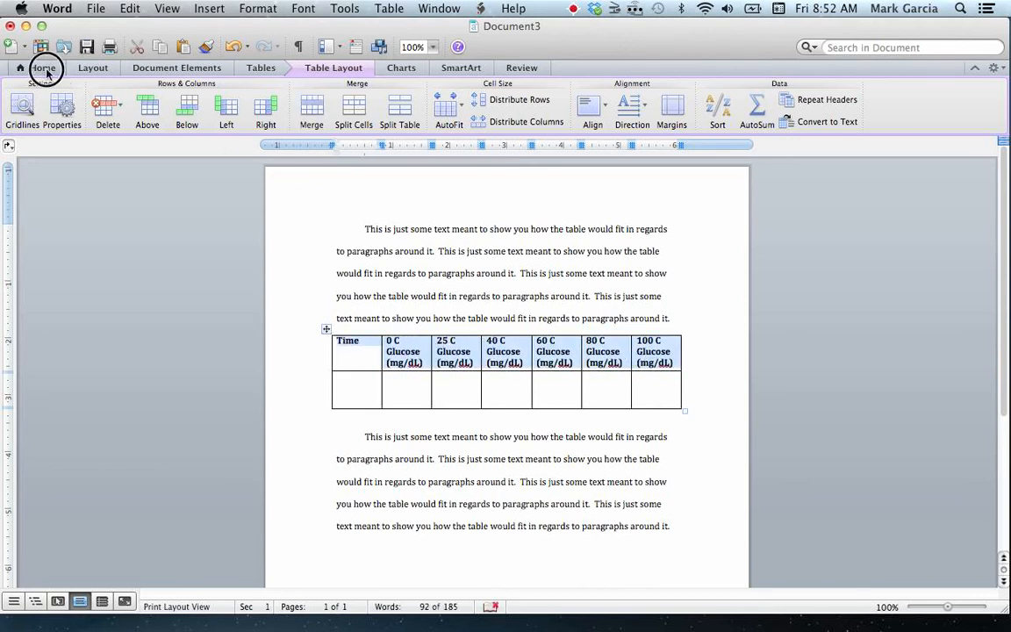
left_click(43, 68)
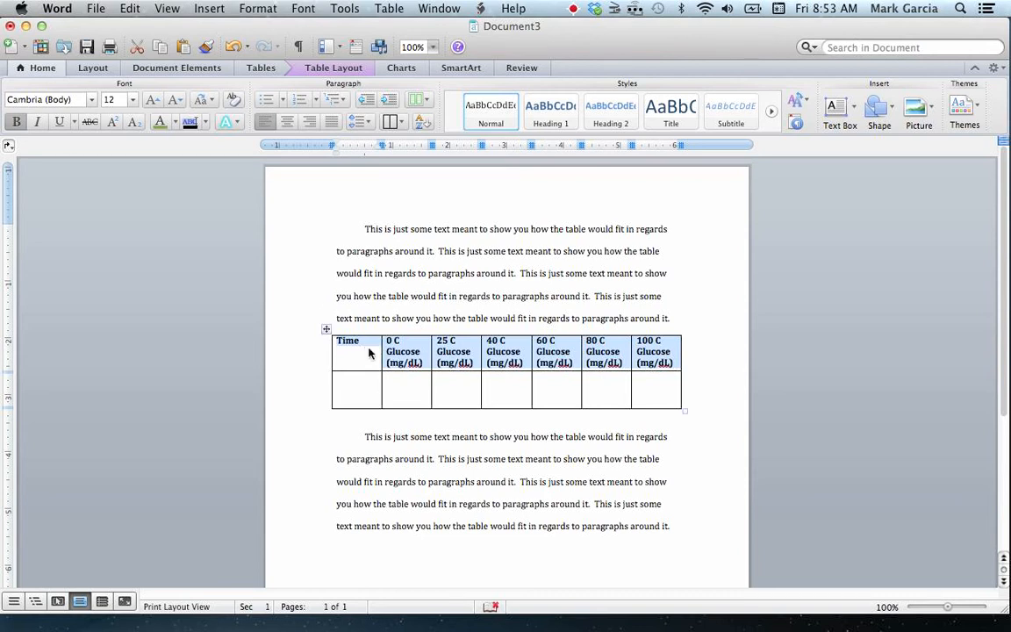
mouse_move(342, 360)
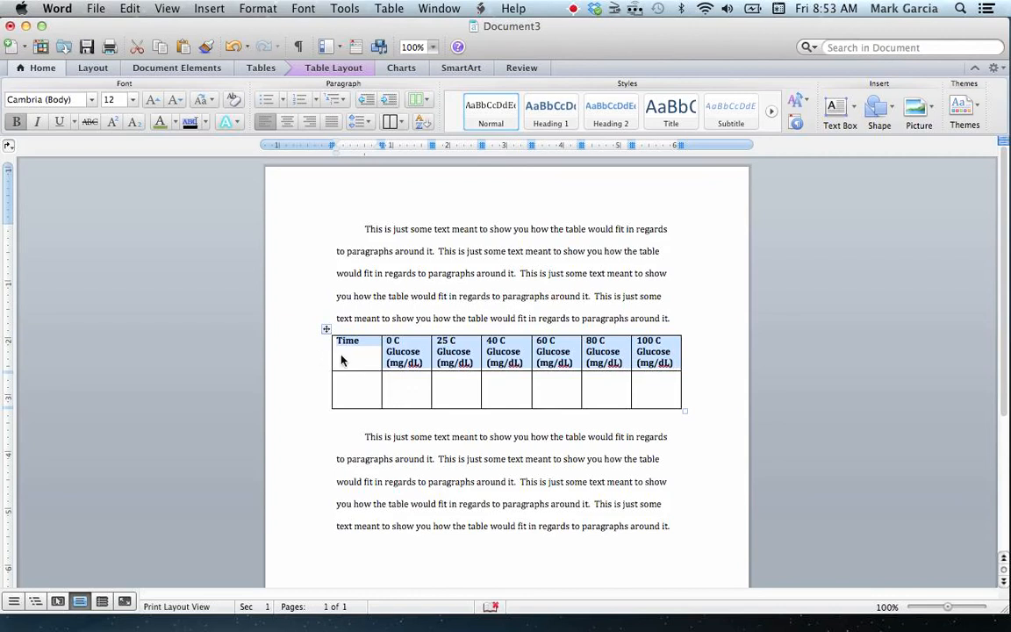
mouse_move(424, 365)
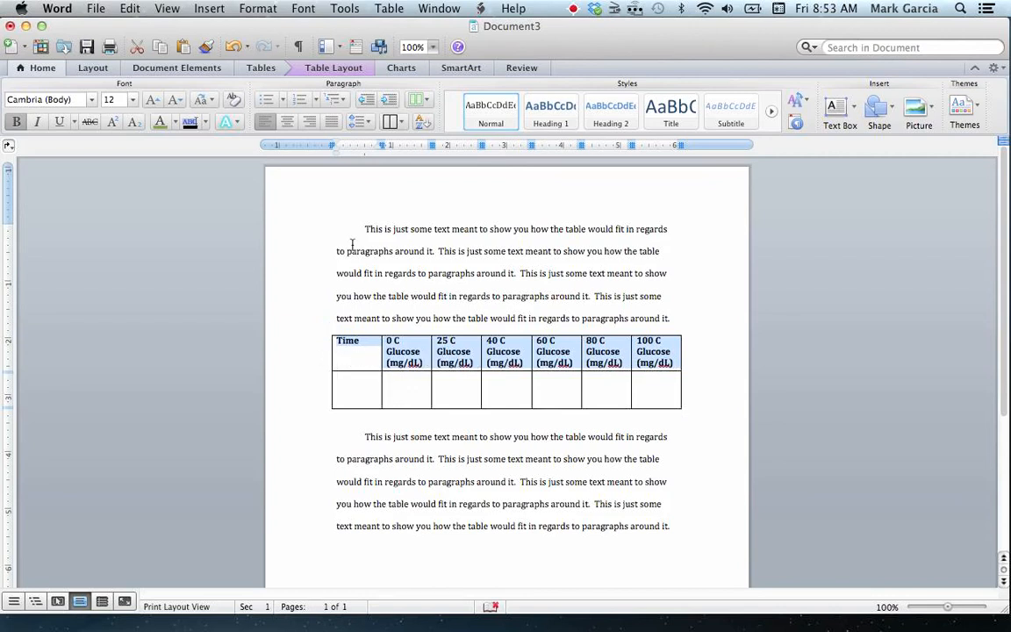
- Center the header text in its cells and place the caret in the Time heading to add '(min)'
left_click(333, 67)
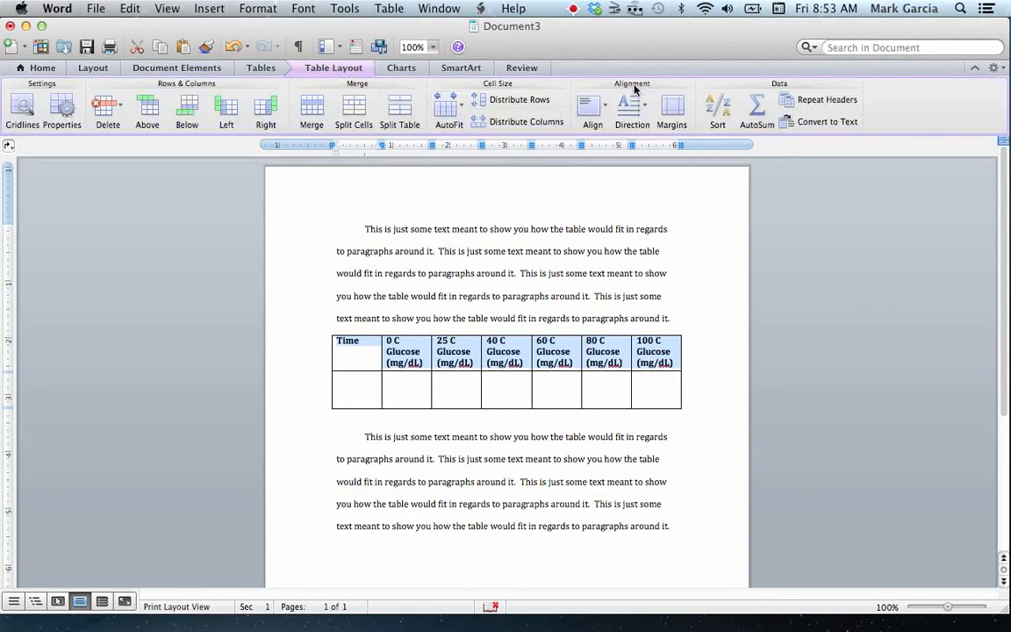
left_click(592, 106)
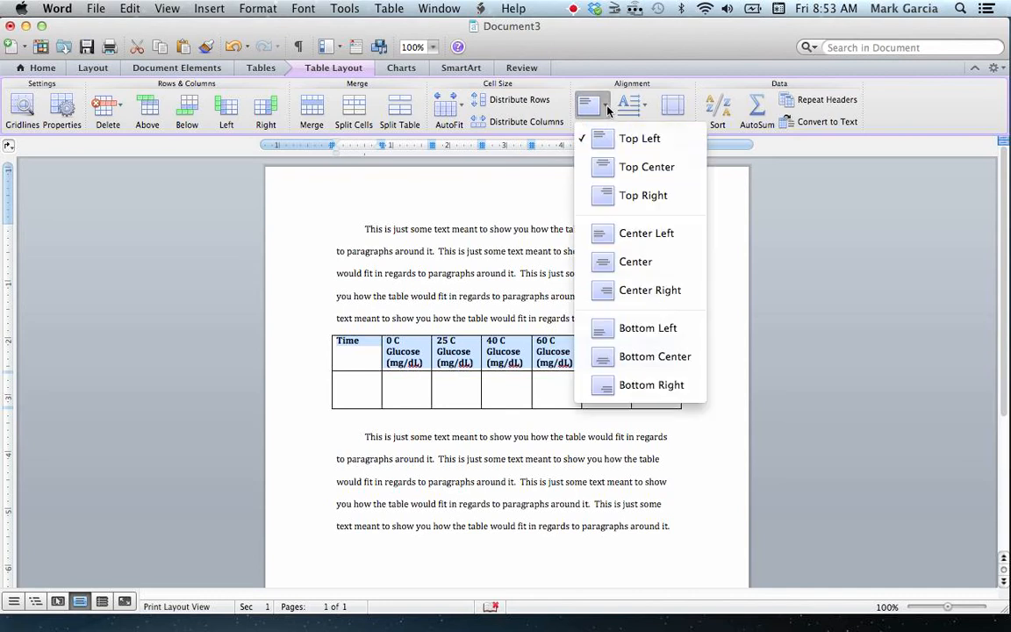
mouse_move(635, 261)
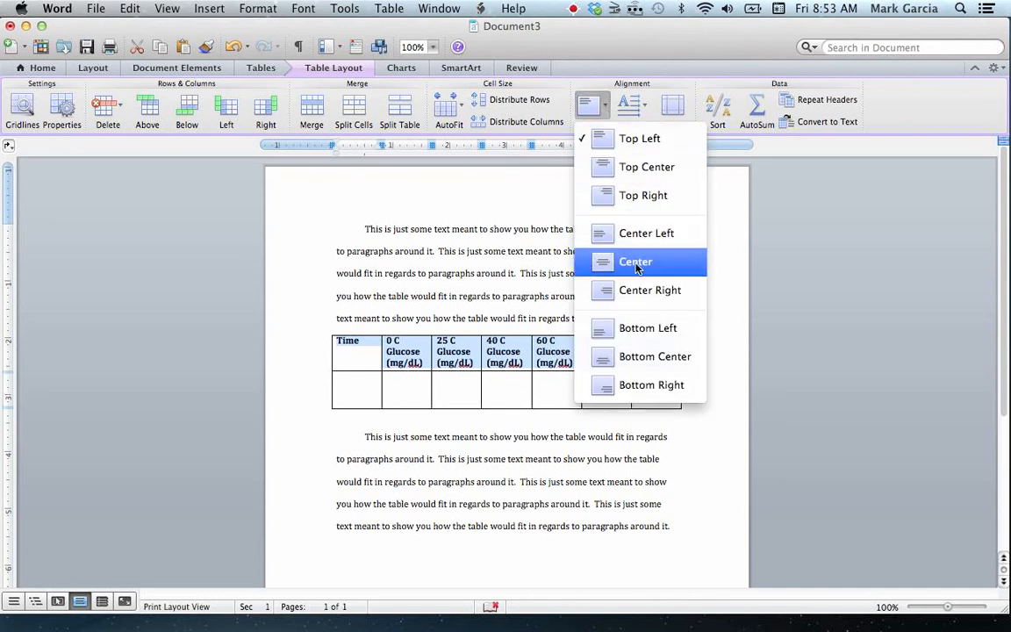
left_click(635, 262)
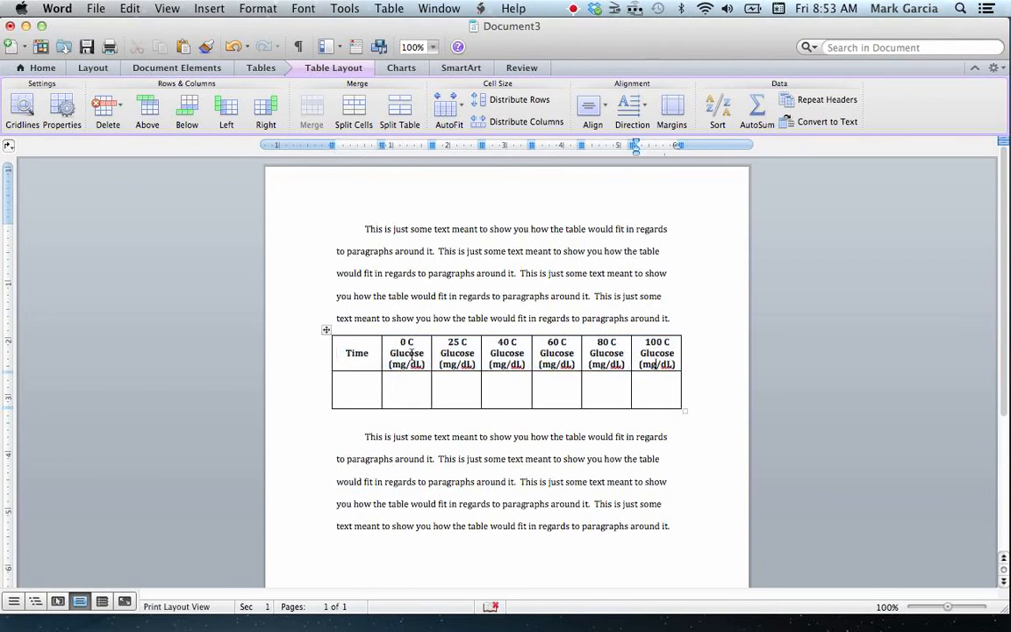
left_click(357, 352)
type(" (min")
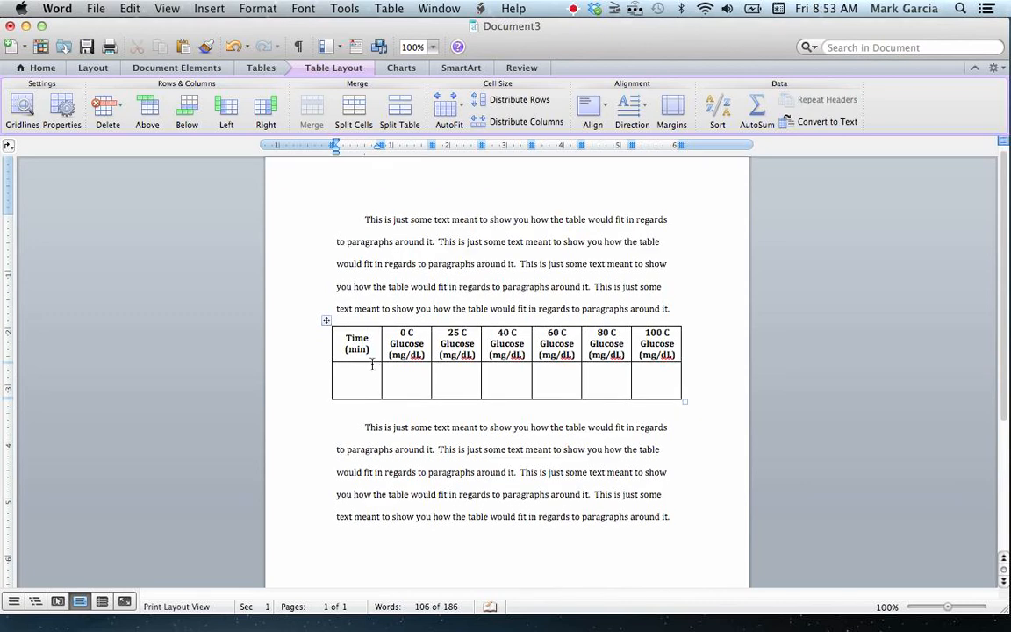
- Fill the second row with the values 10, 100, 250, 500, 1000, 250 and 0
type("10")
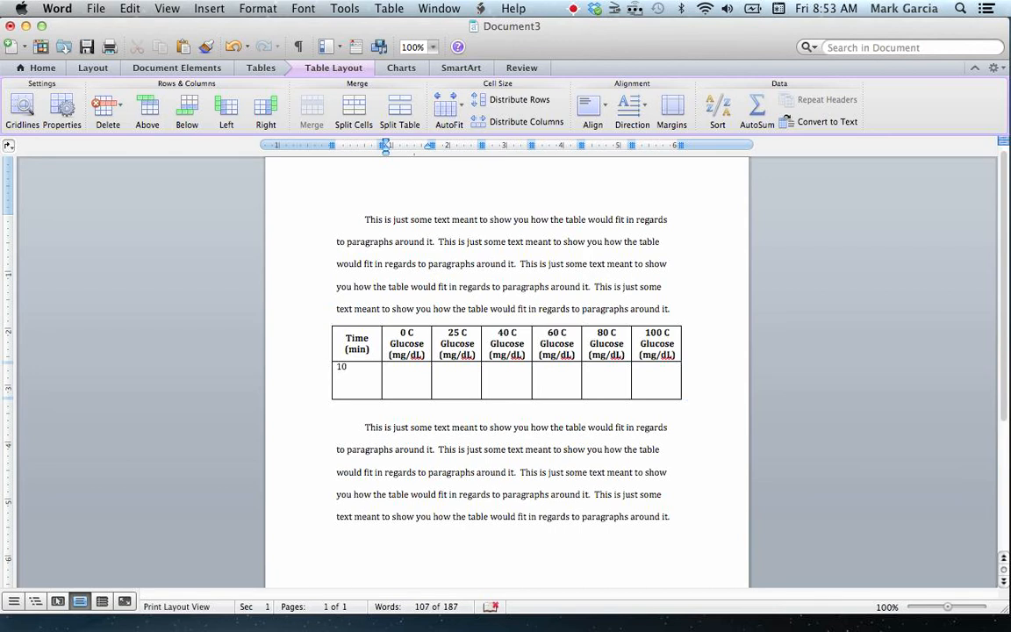
type("100")
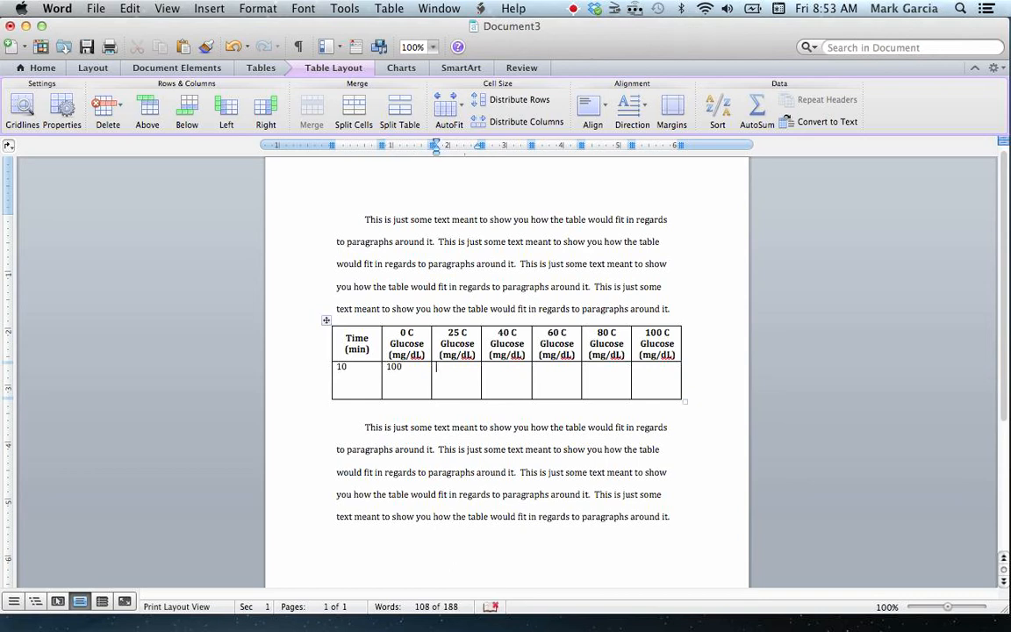
type("250")
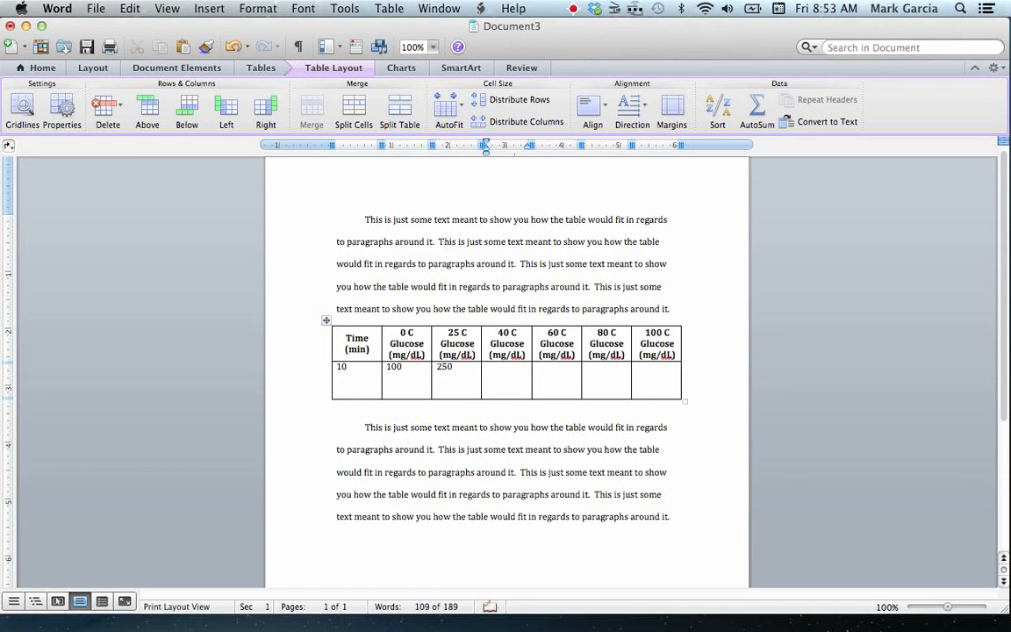
type("500")
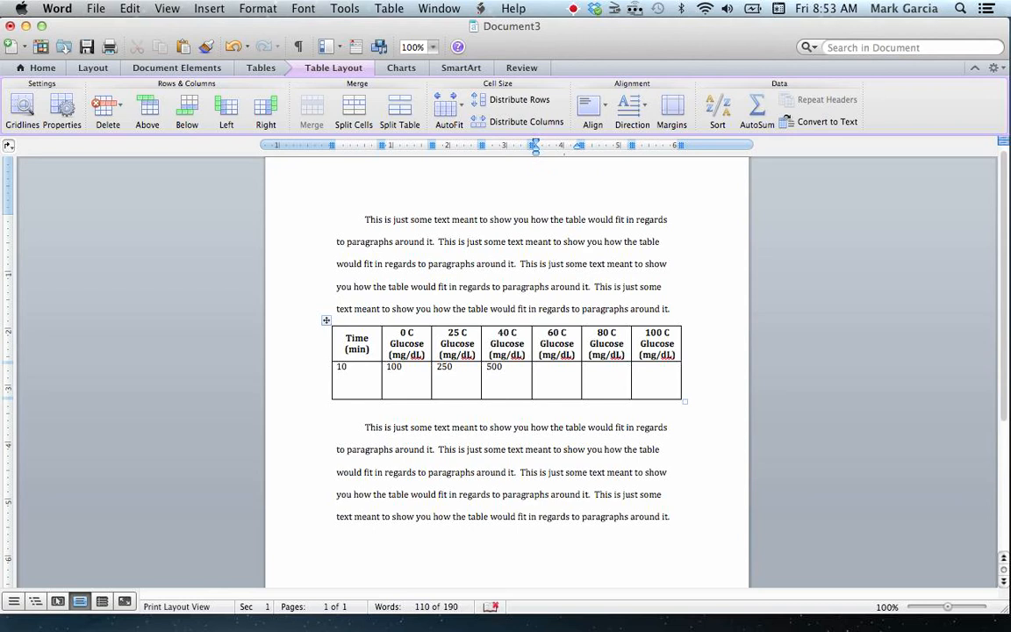
type("1000")
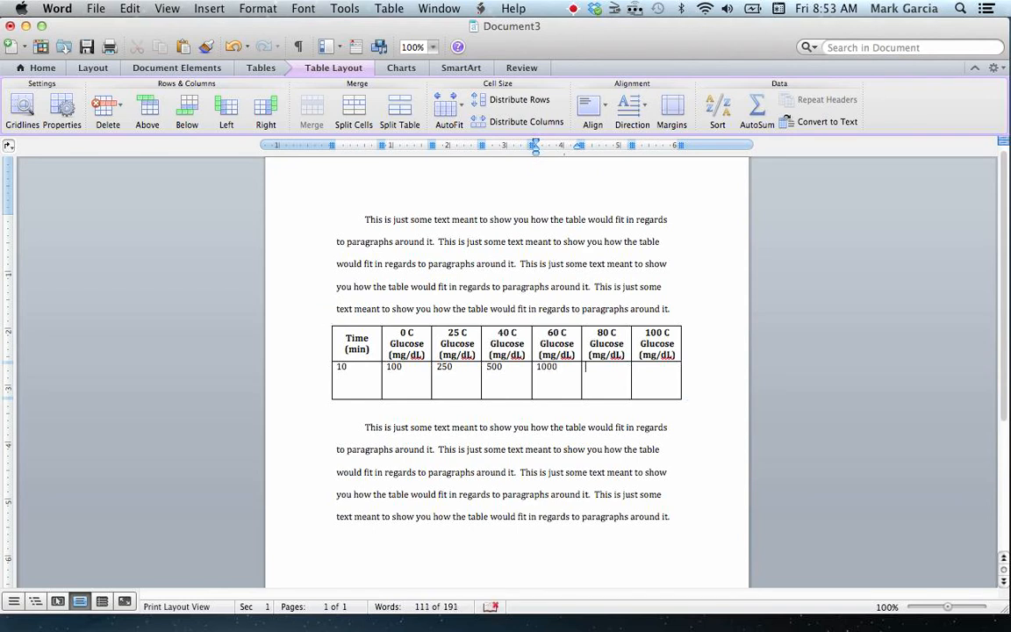
type("25")
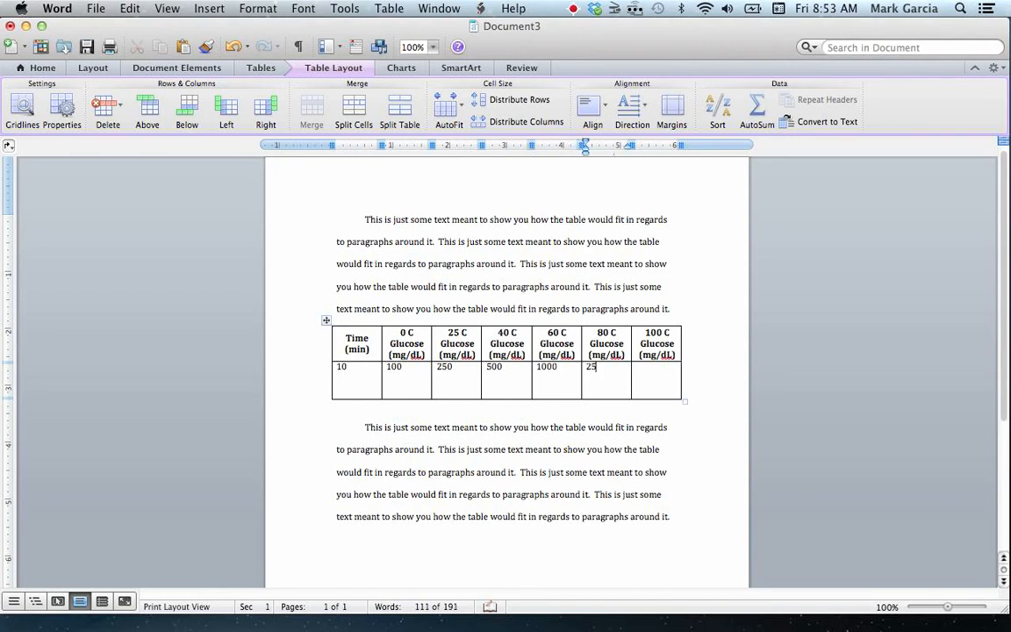
type("0")
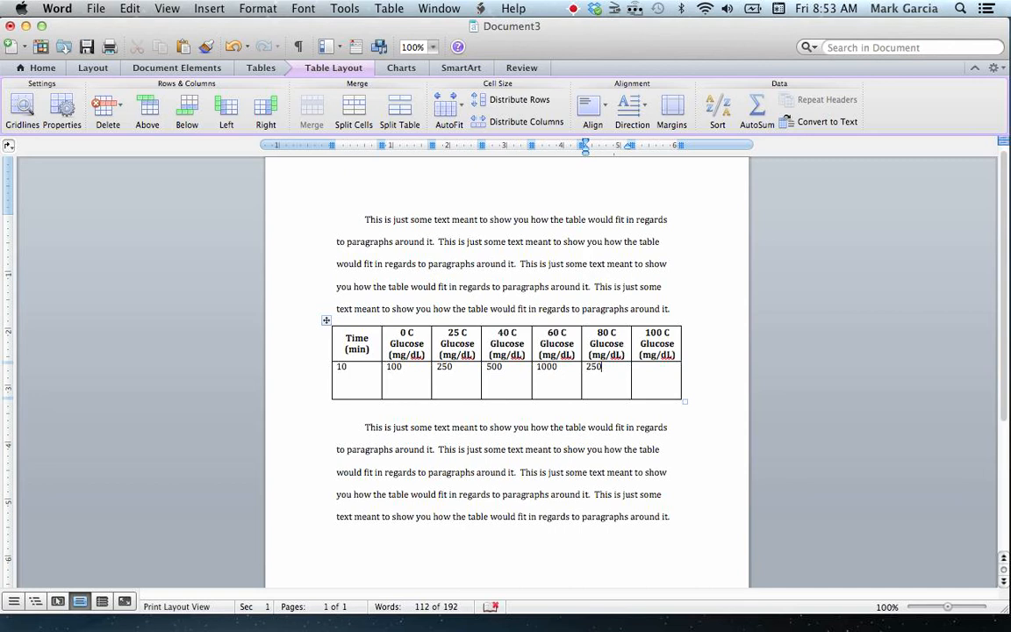
type("0")
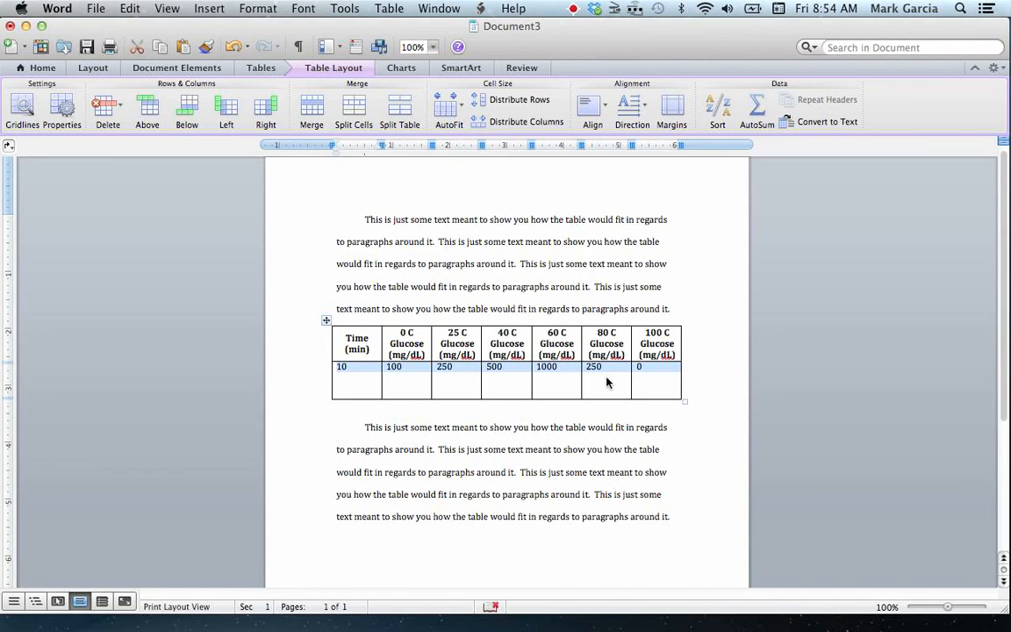
- Center the data-row values within their cells and clear the selection
left_click(593, 105)
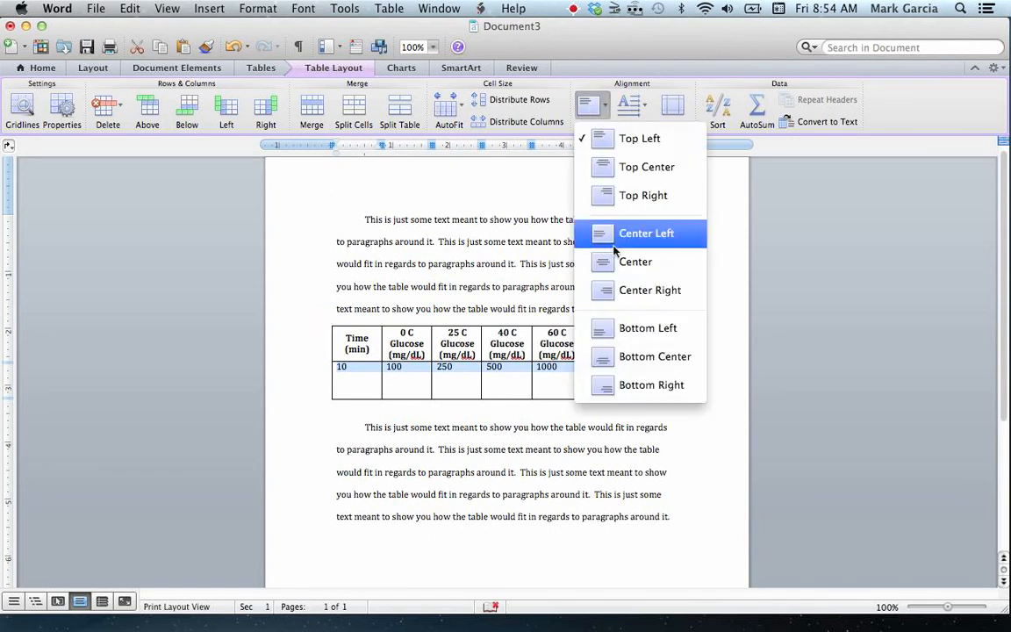
left_click(646, 233)
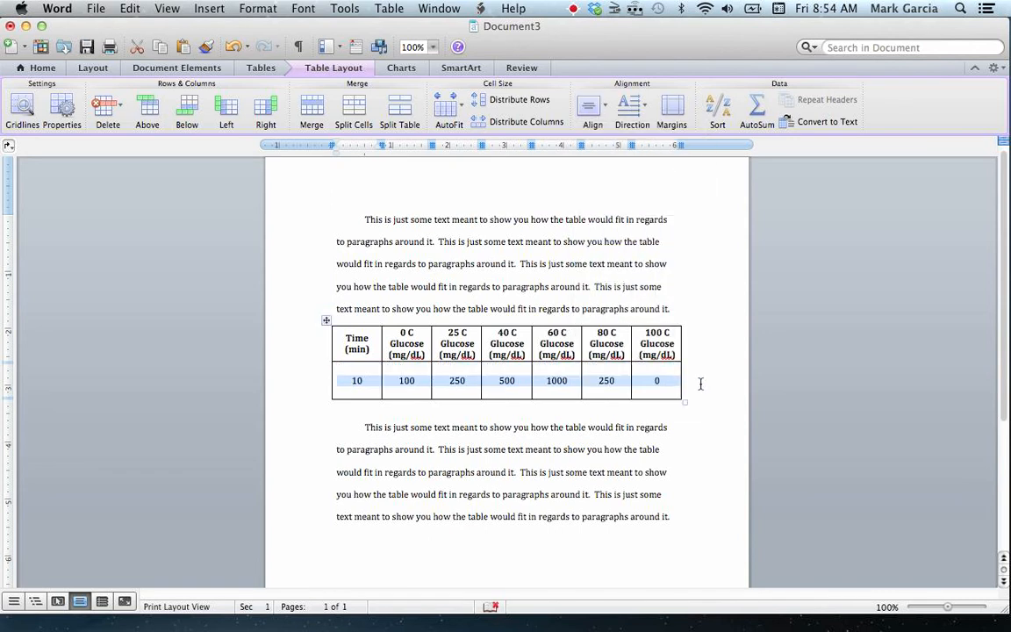
left_click(357, 380)
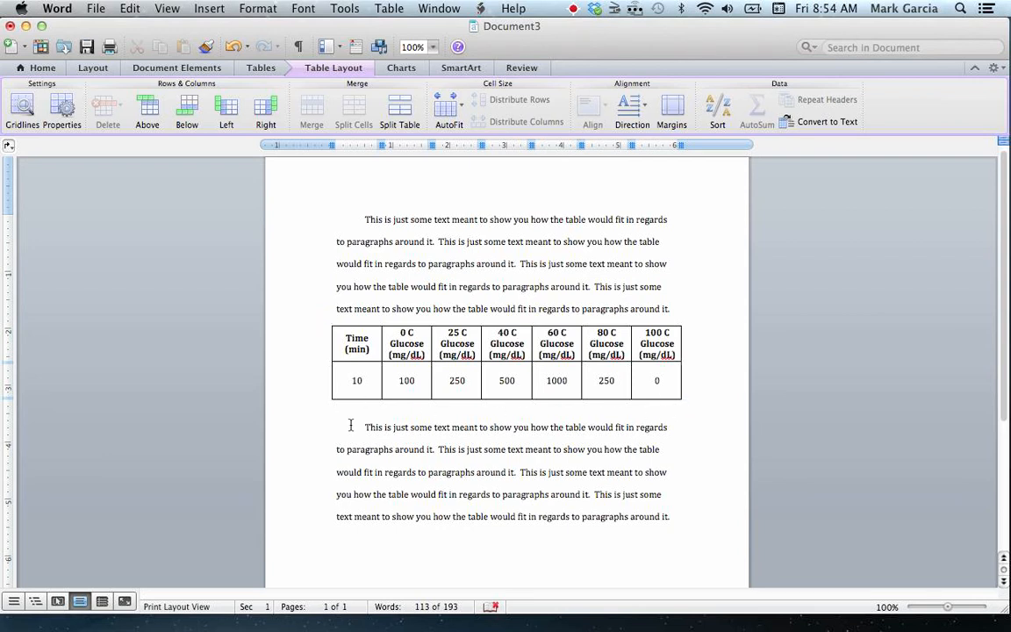
- Place the caret in the paragraph below the table and start drawing a text box for the caption
left_click_drag(365, 428, 617, 449)
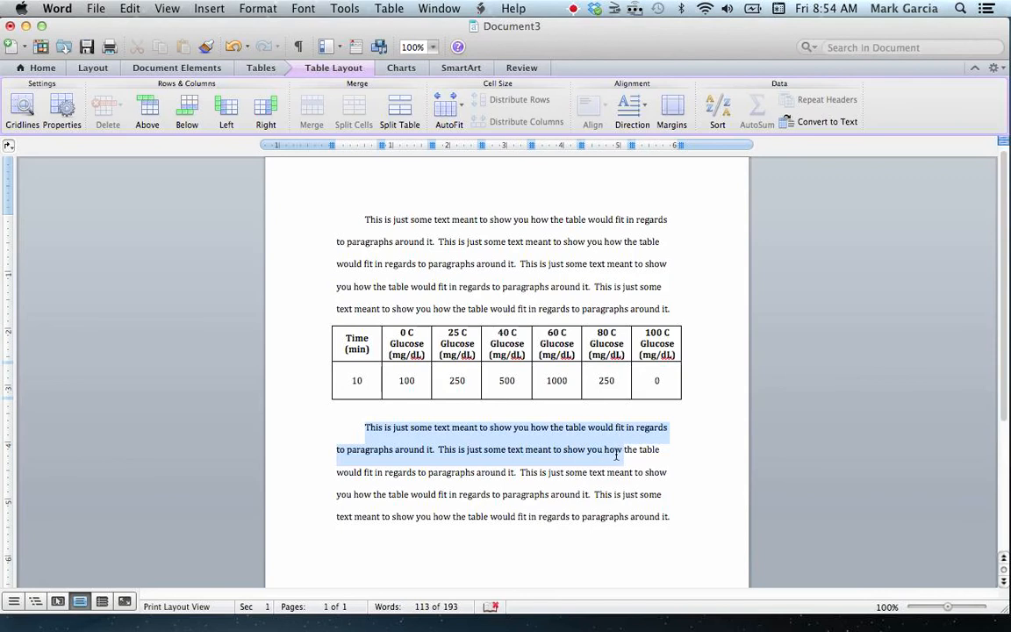
left_click(43, 68)
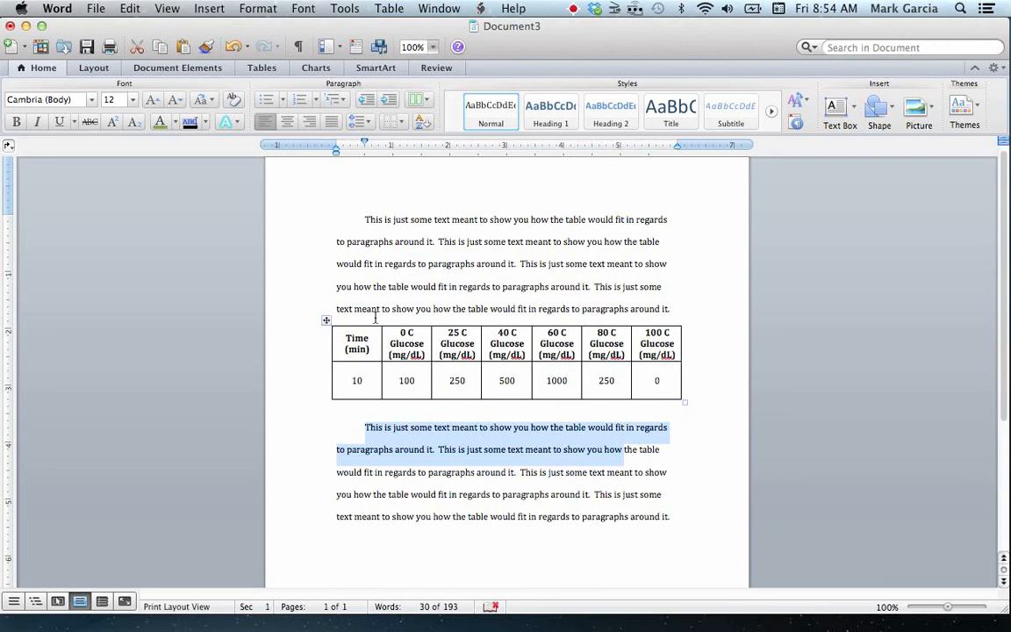
mouse_move(375, 407)
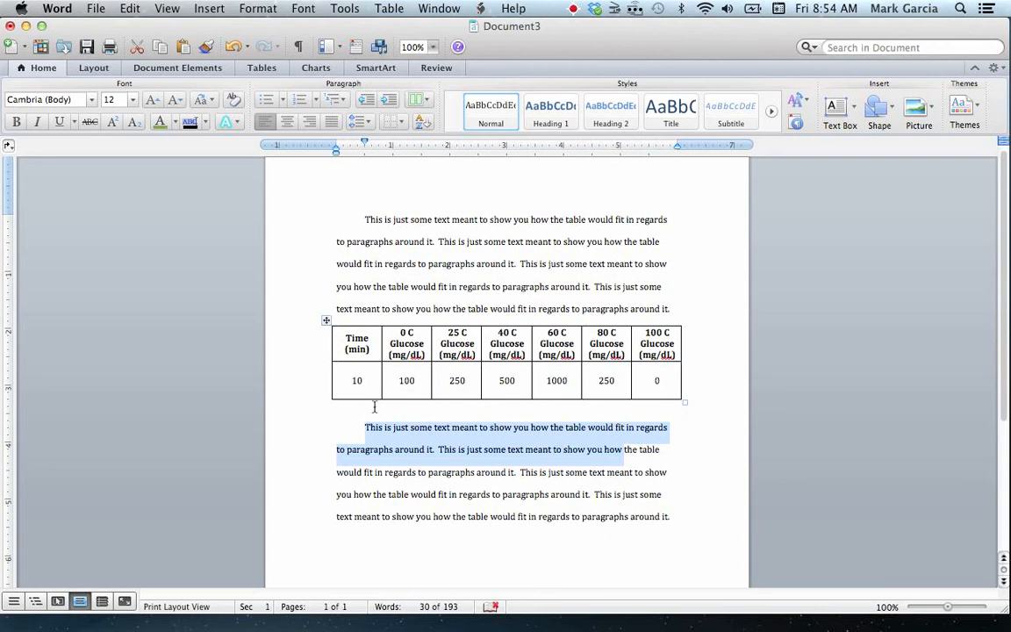
left_click(503, 427)
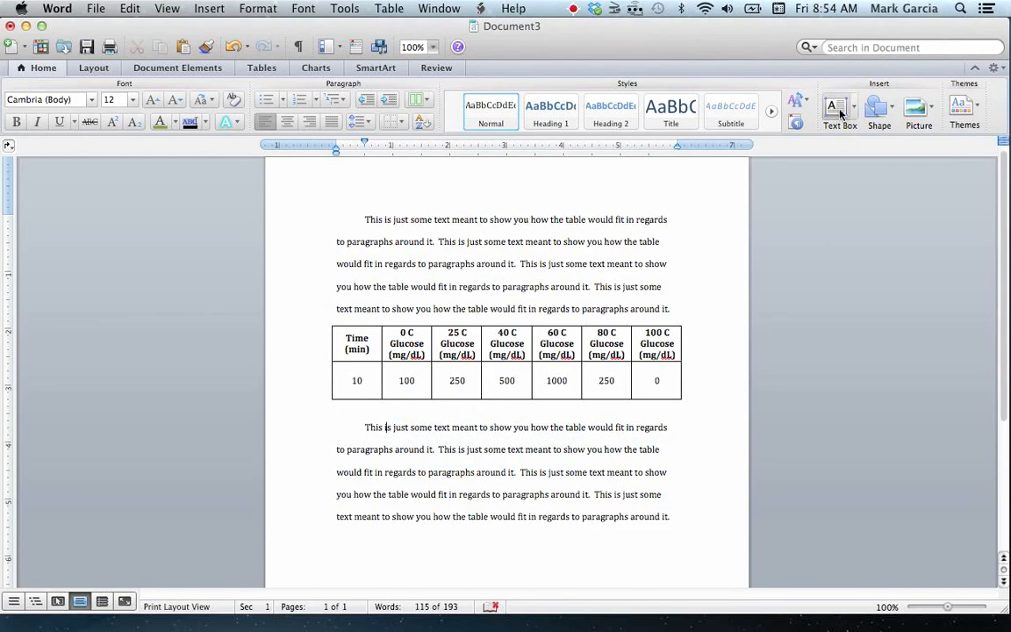
mouse_move(839, 109)
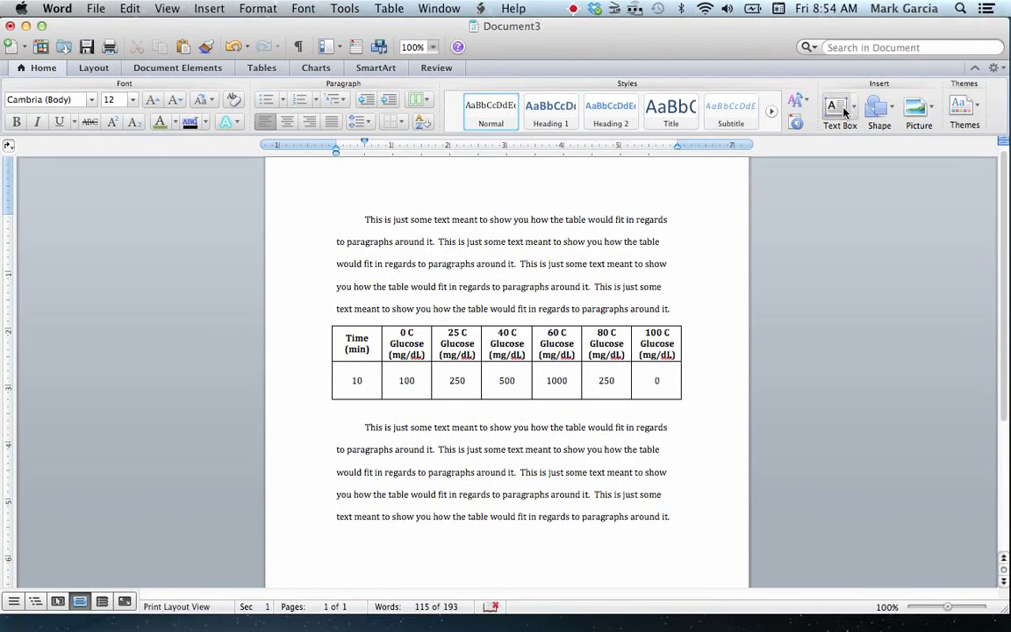
mouse_move(839, 105)
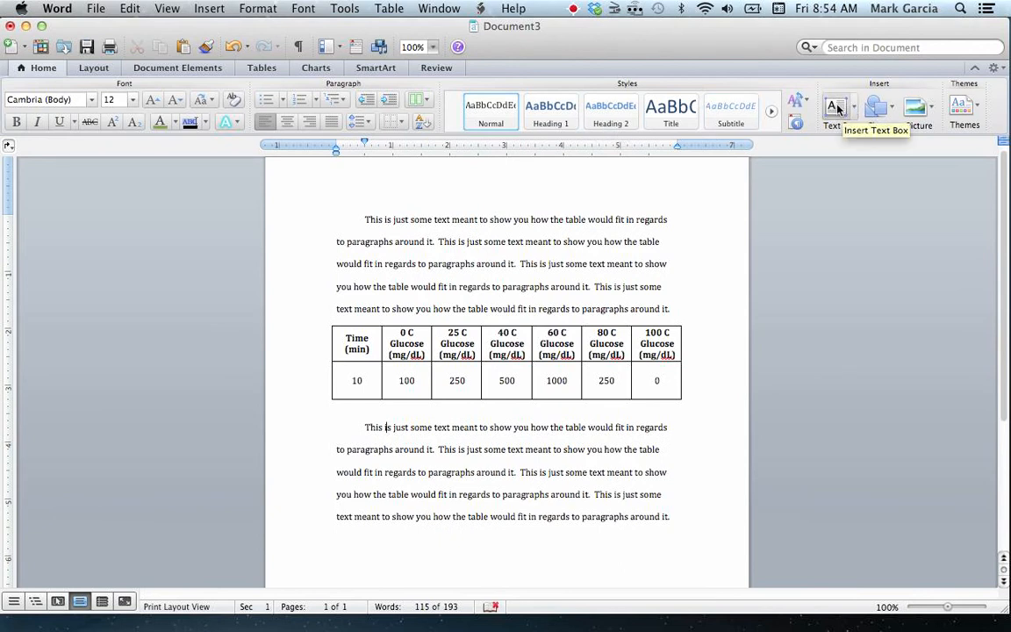
left_click(831, 108)
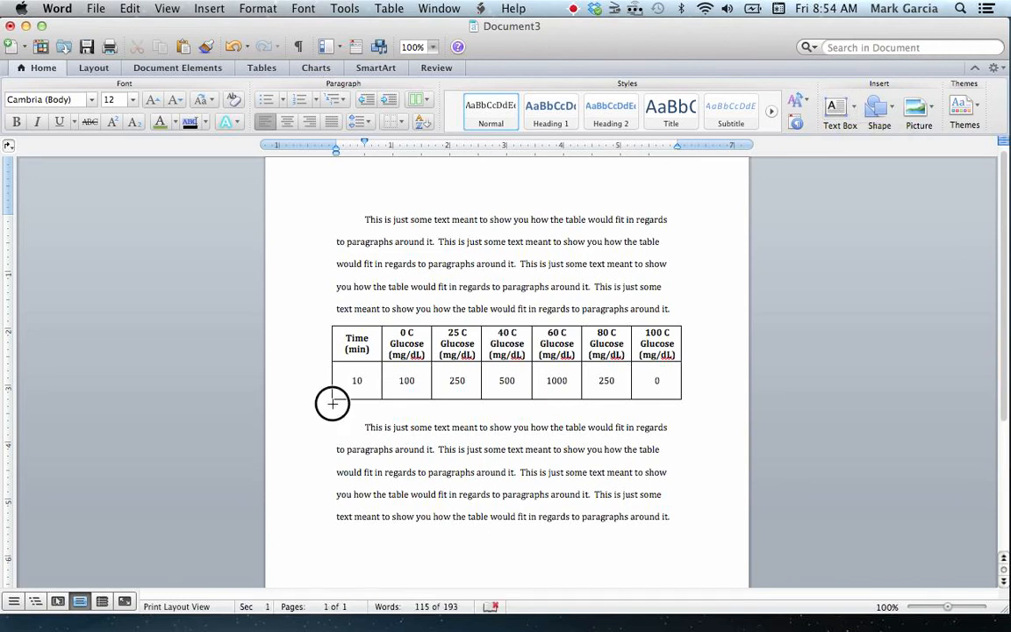
- Draw a text box over the table's lower edge reading 'Figure 1.'
left_click_drag(332, 403, 676, 419)
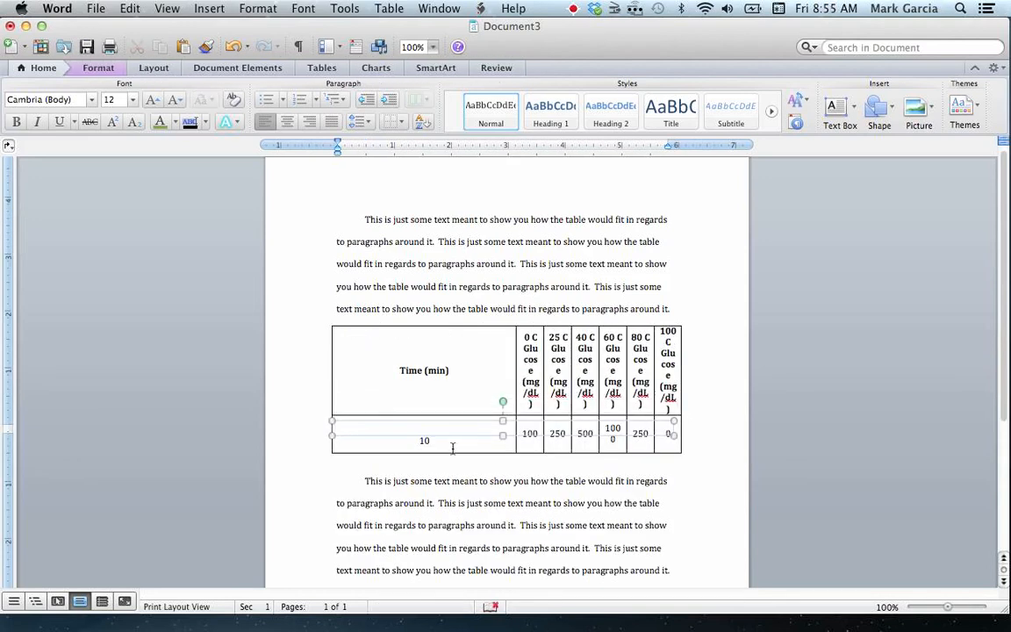
type("Figure 1")
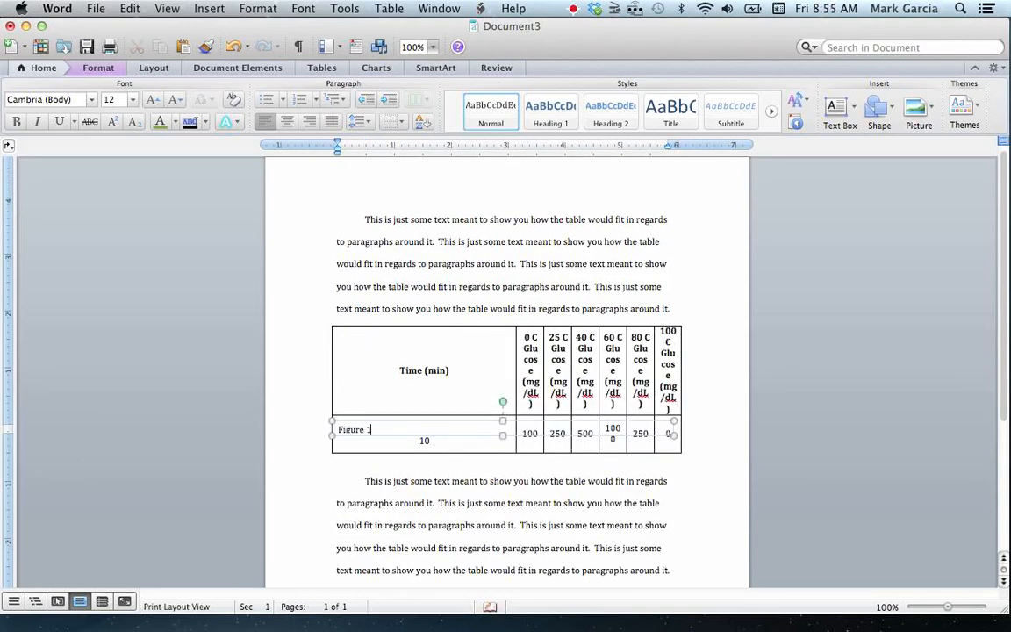
type(".")
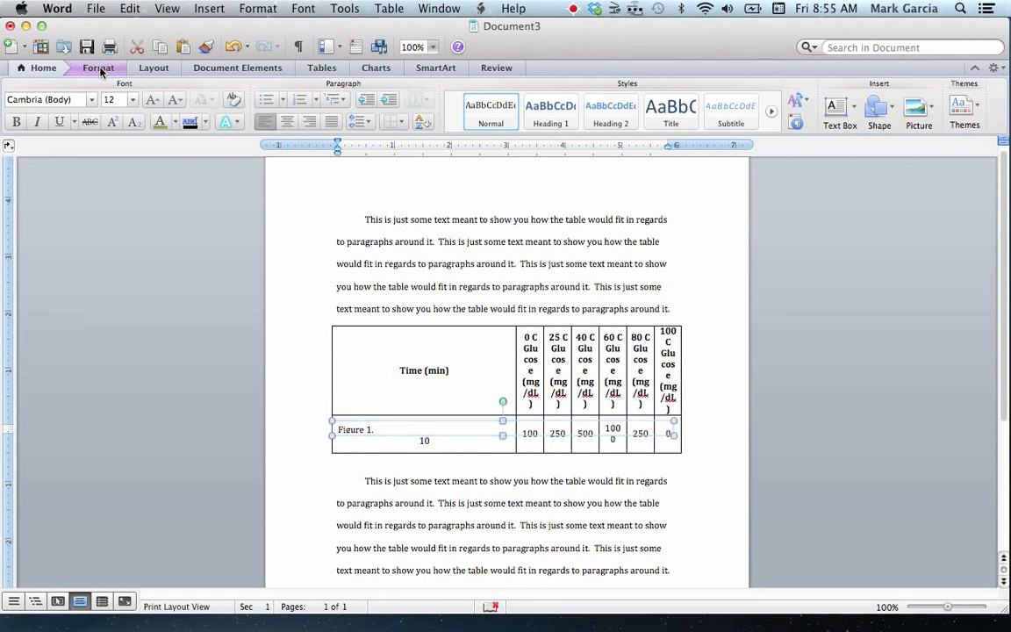
- Set the caption box's Wrap Text to float in front of the text
left_click(98, 68)
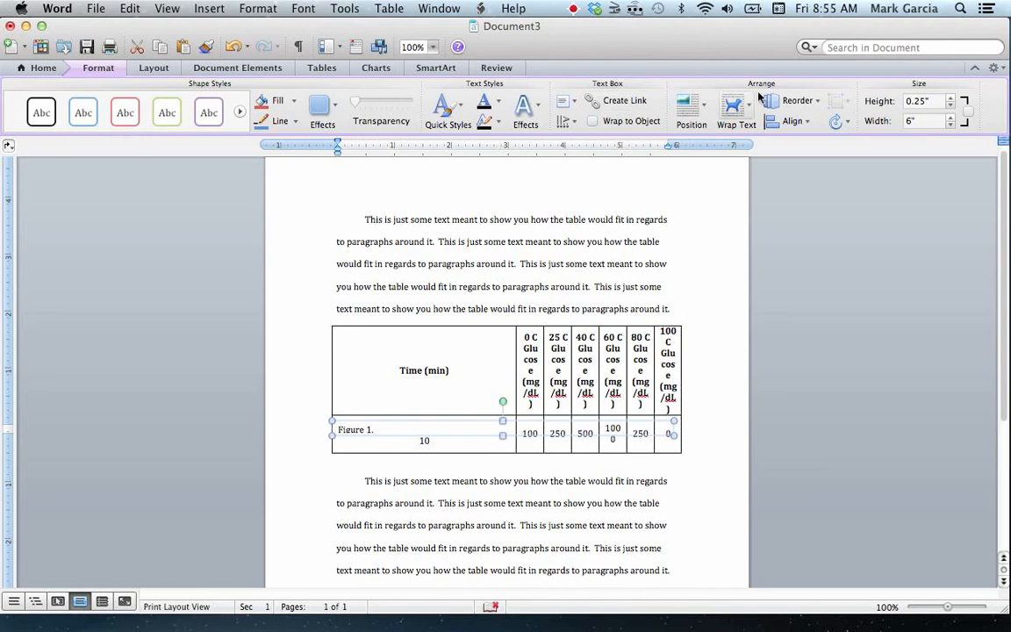
mouse_move(735, 105)
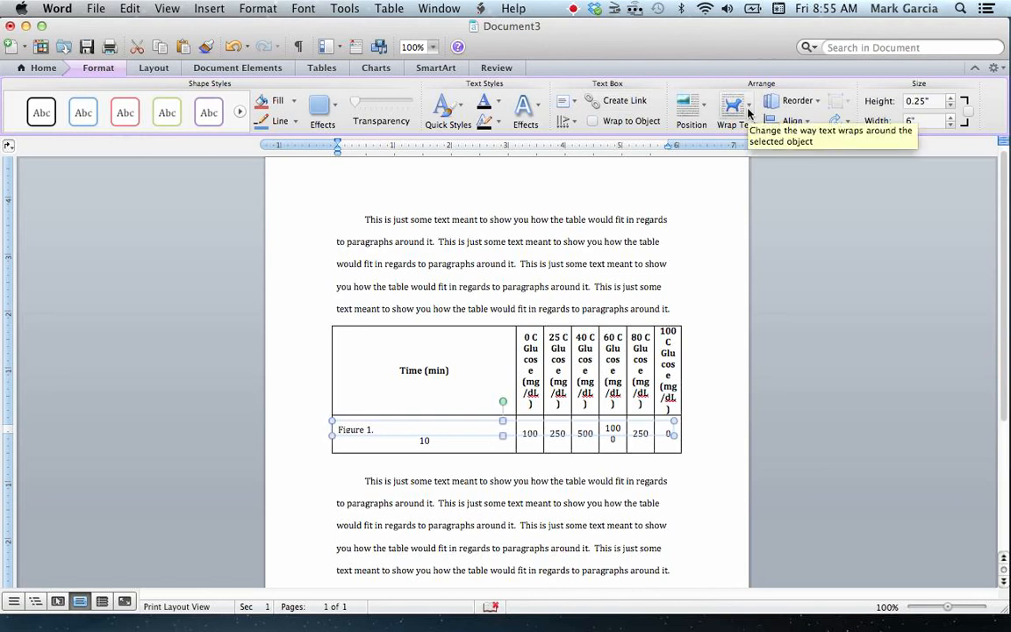
left_click(734, 105)
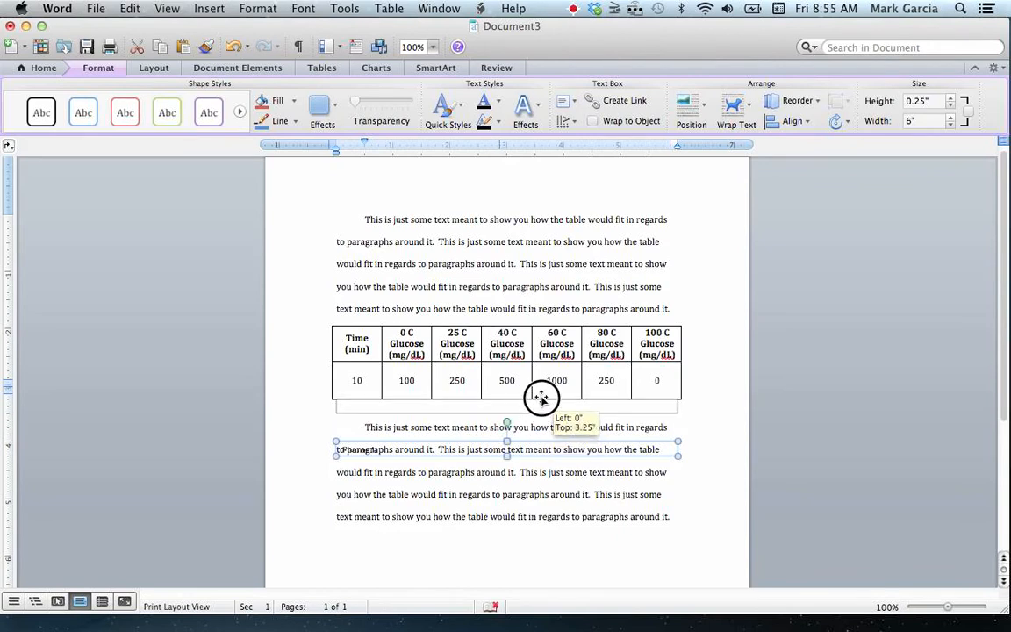
- Move the 'Figure 1.' caption box so it sits directly beneath the table
left_click_drag(542, 396, 546, 200)
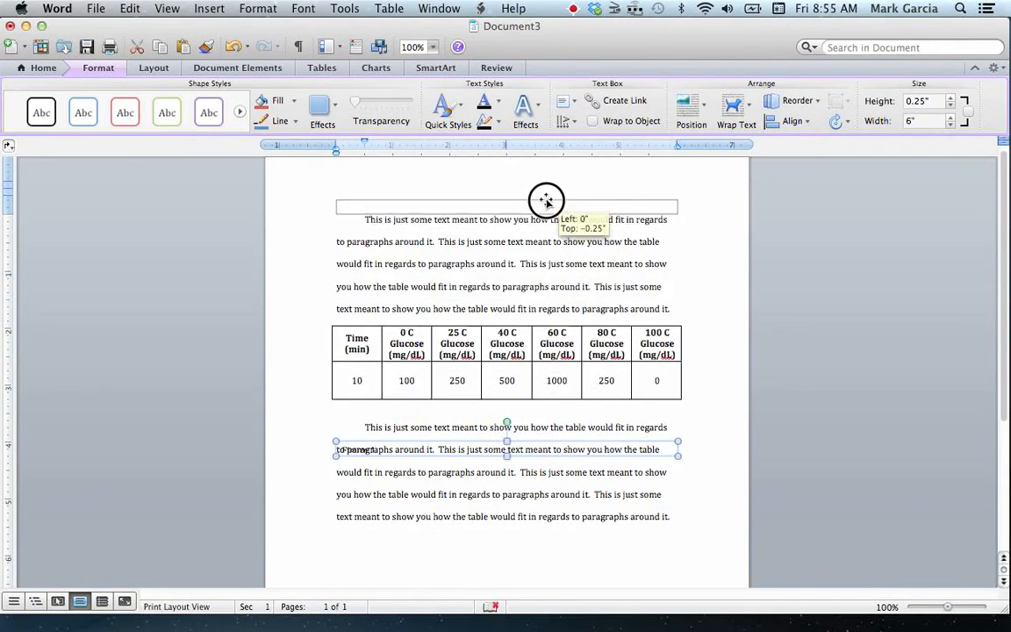
left_click_drag(547, 200, 538, 238)
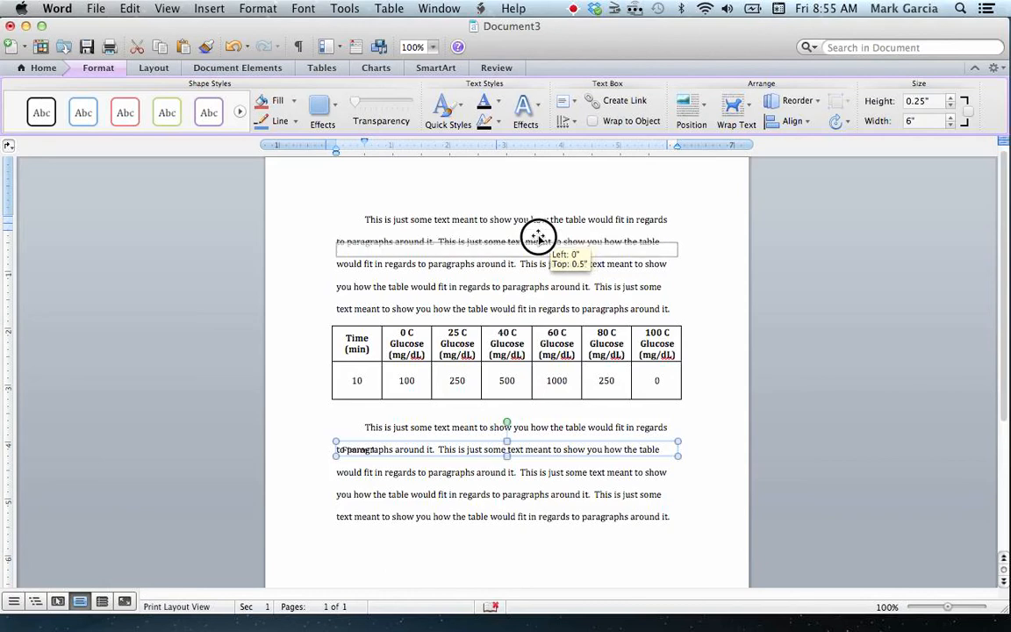
left_click_drag(538, 237, 529, 274)
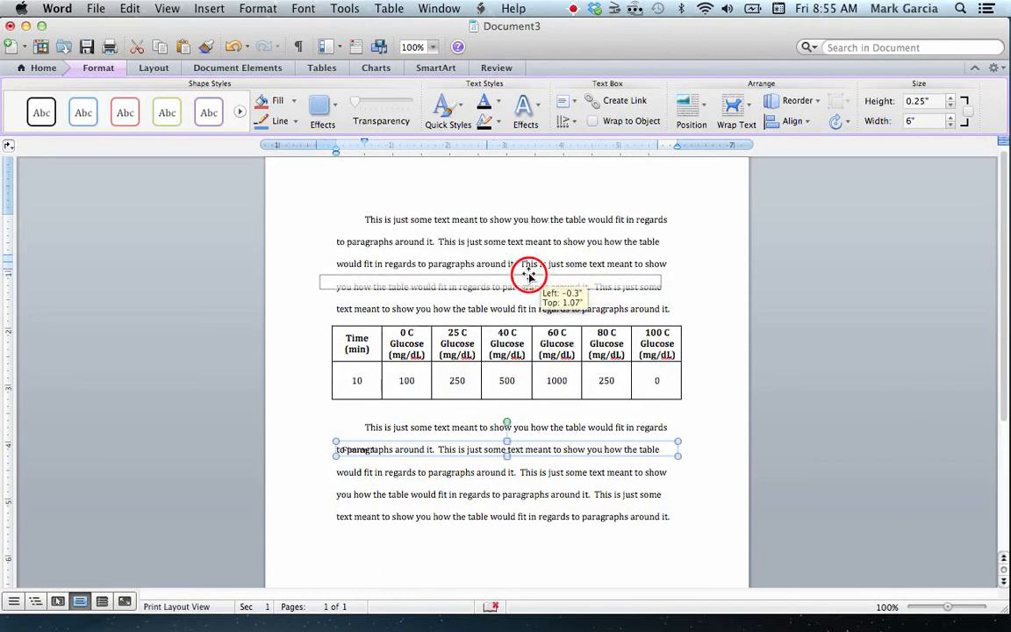
left_click_drag(529, 277, 538, 311)
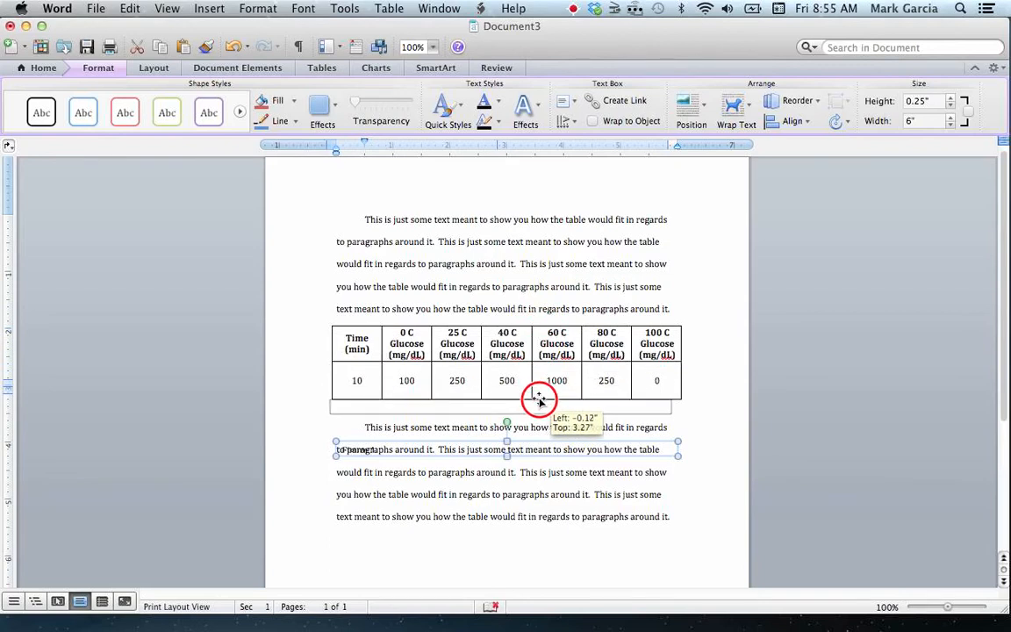
left_click_drag(539, 399, 542, 400)
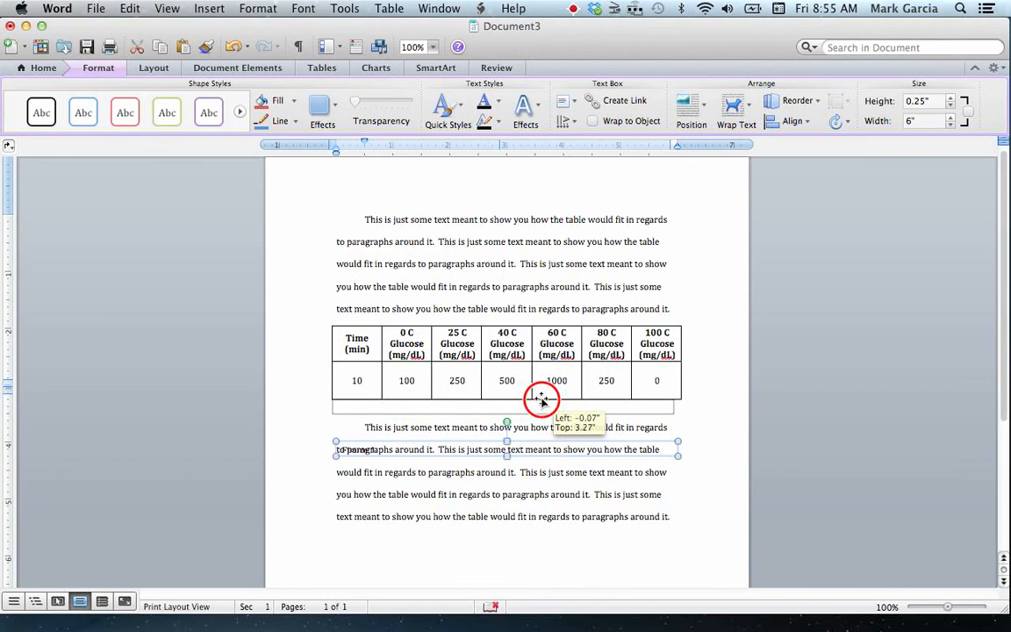
left_click_drag(542, 398, 547, 389)
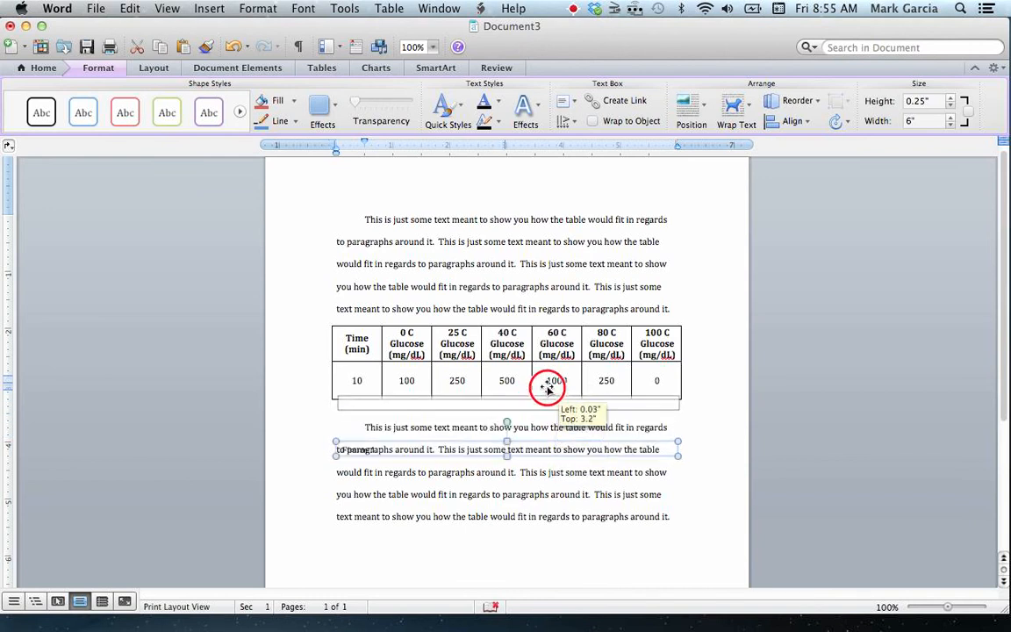
left_click_drag(546, 391, 540, 360)
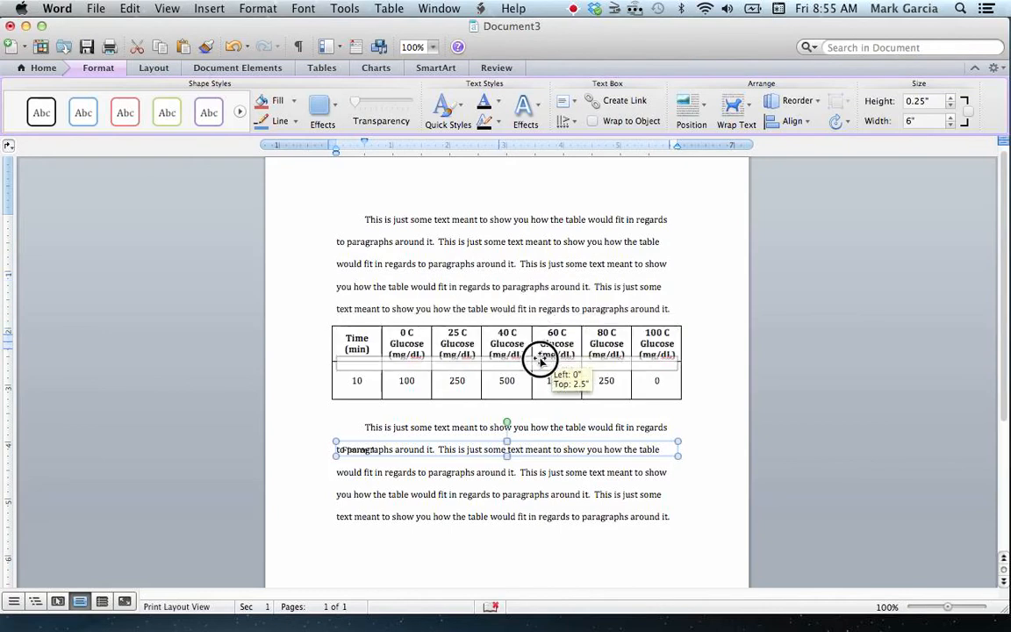
left_click_drag(540, 362, 550, 389)
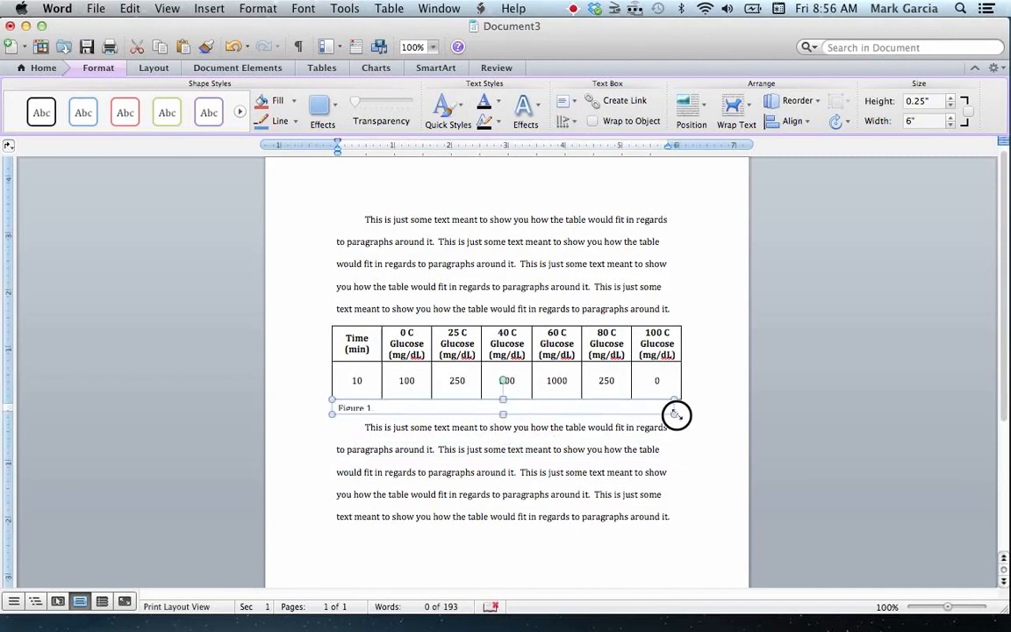
- Resize the caption box to roughly match the table's width
left_click_drag(677, 415, 686, 416)
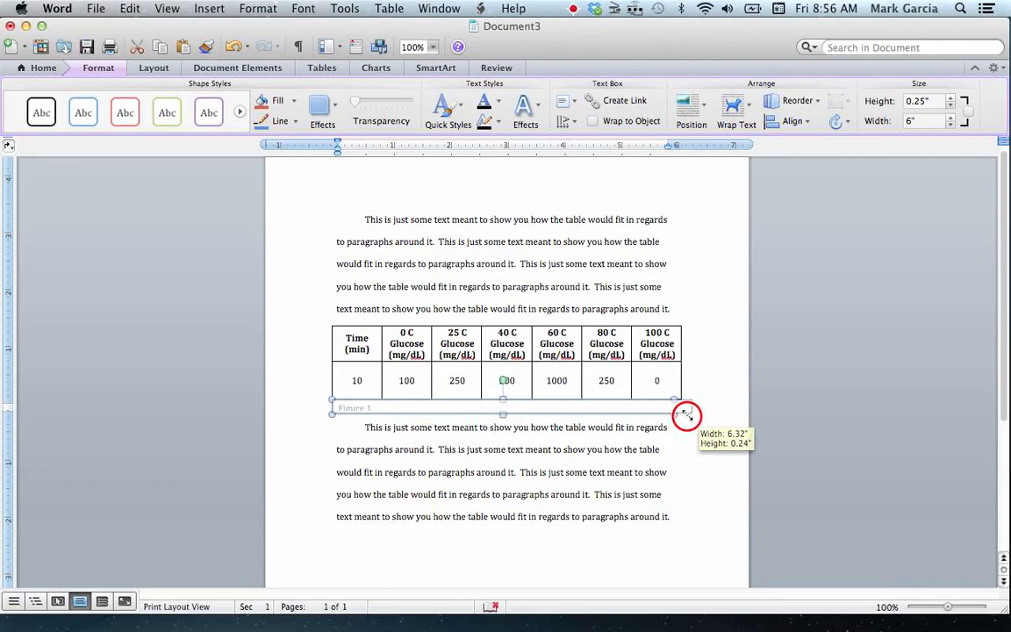
left_click_drag(687, 415, 683, 414)
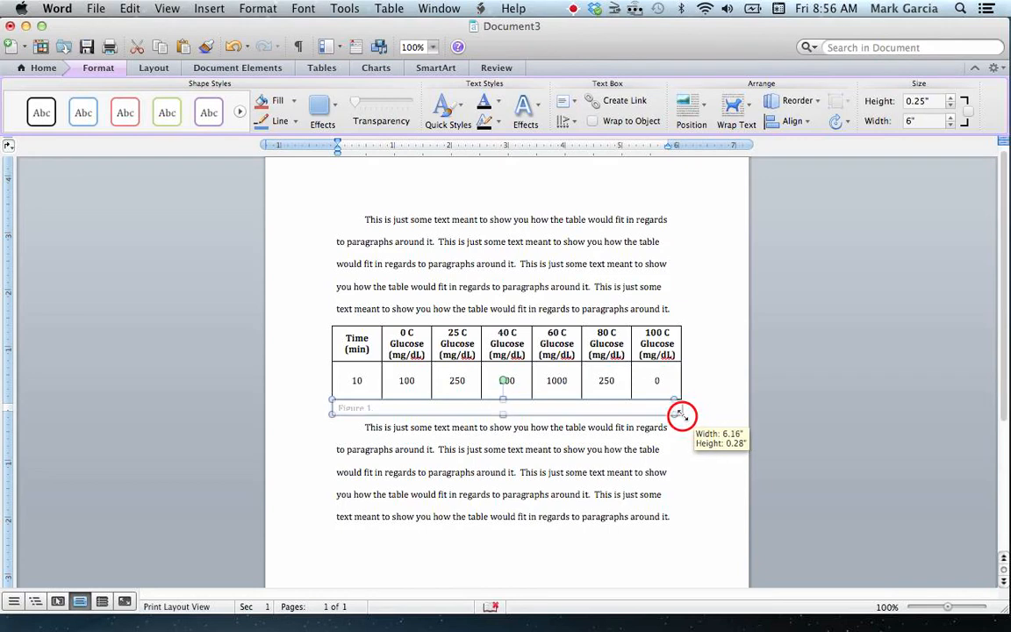
left_click_drag(680, 414, 680, 415)
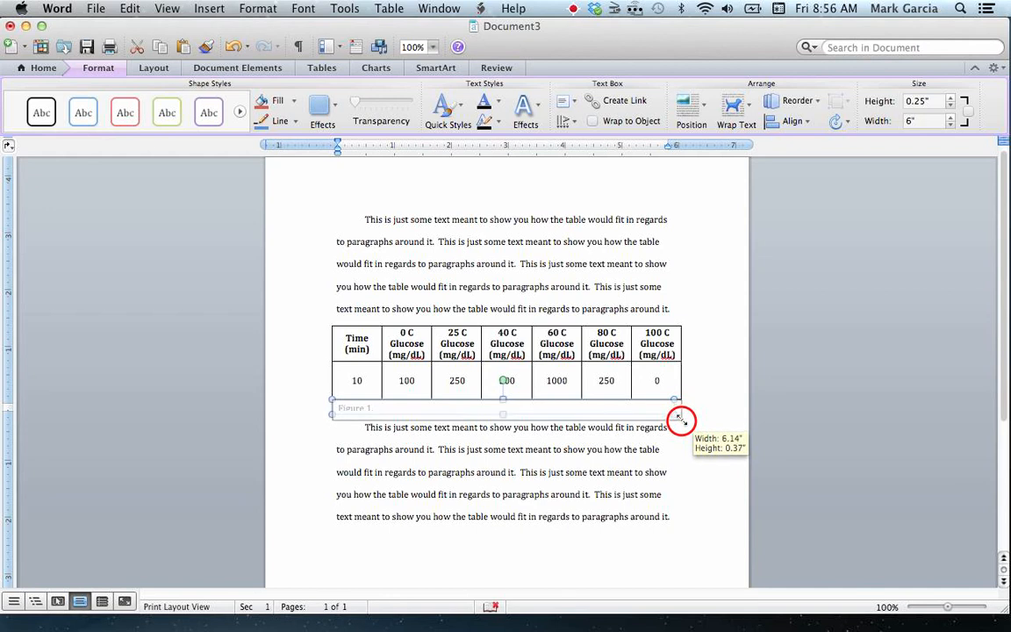
left_click_drag(675, 416, 681, 418)
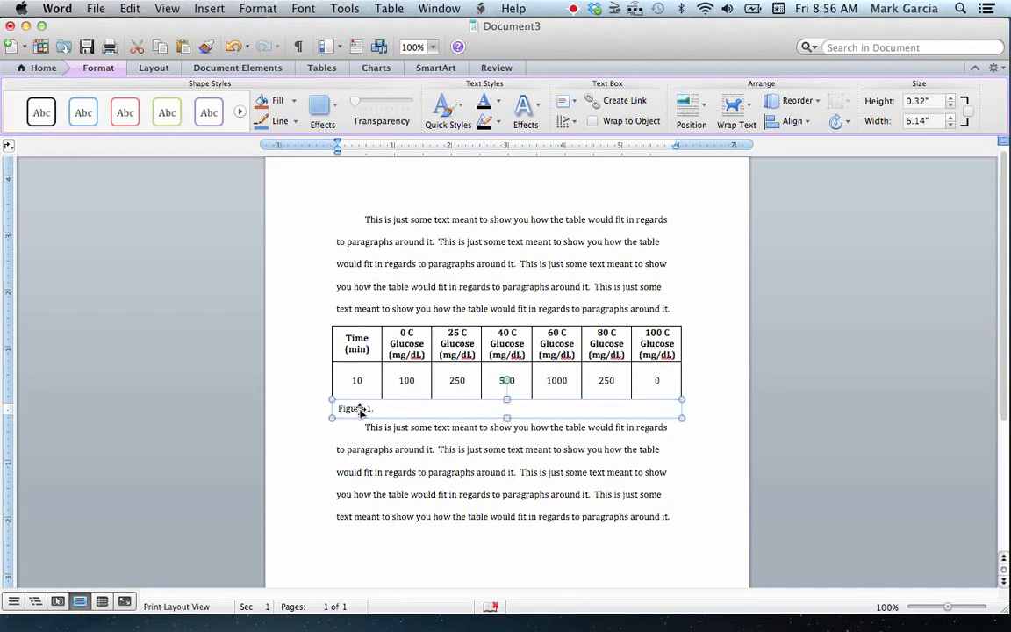
- Extend the bold caption to 'Figure 1. Determining Optimal Temperature of Lactase.'
left_click(355, 407)
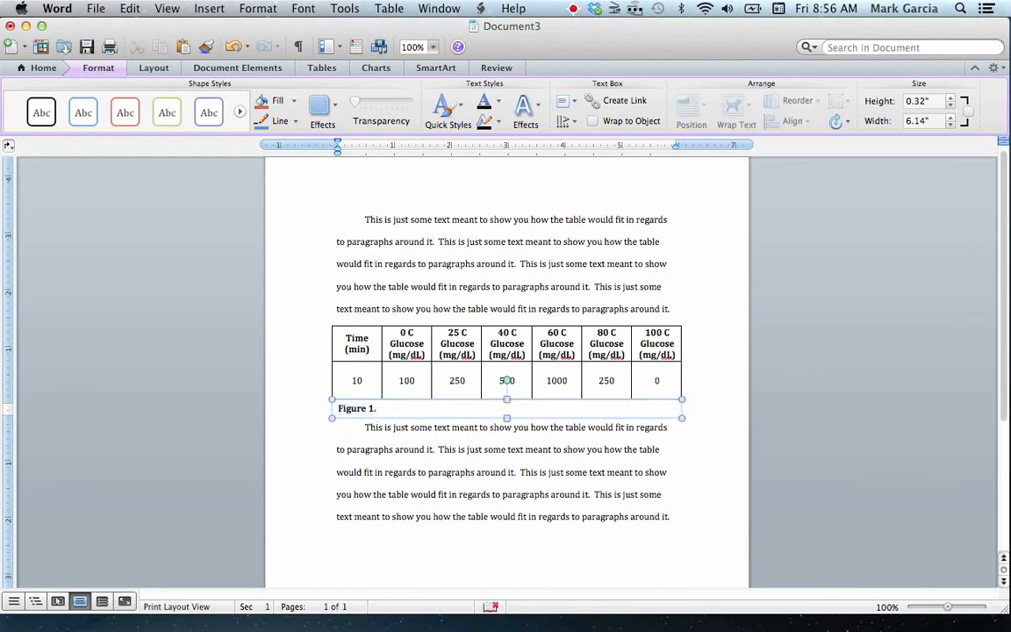
type("Determining Optim")
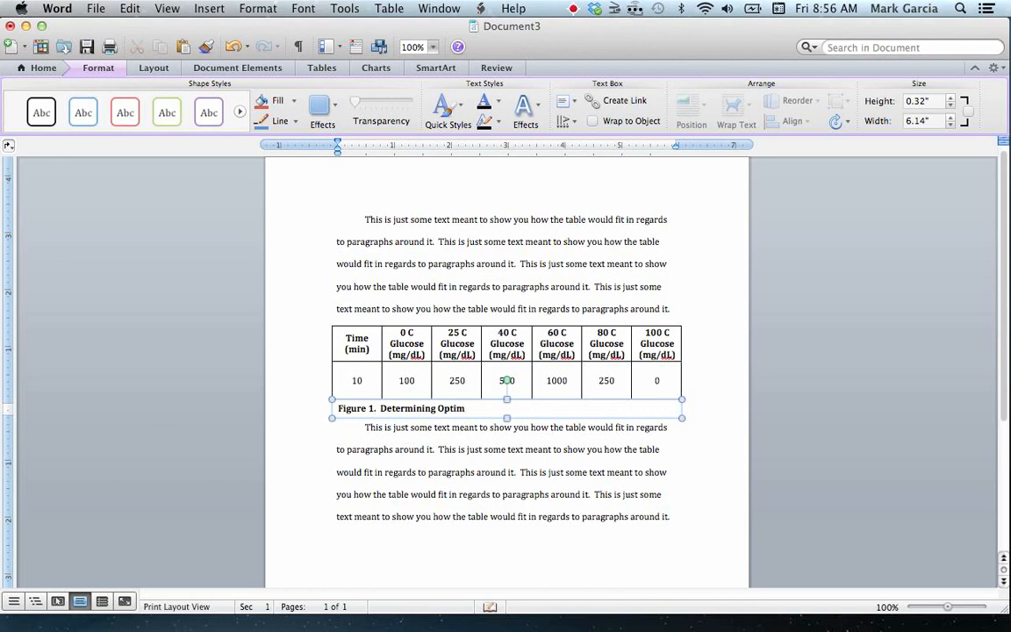
type("al Temperature of Lactase.")
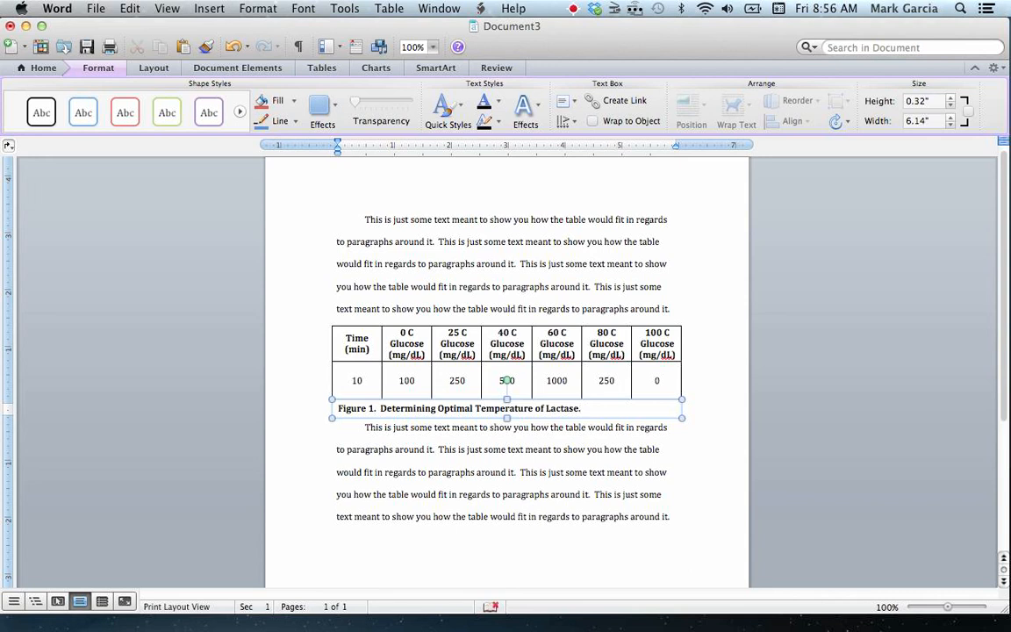
left_click(407, 349)
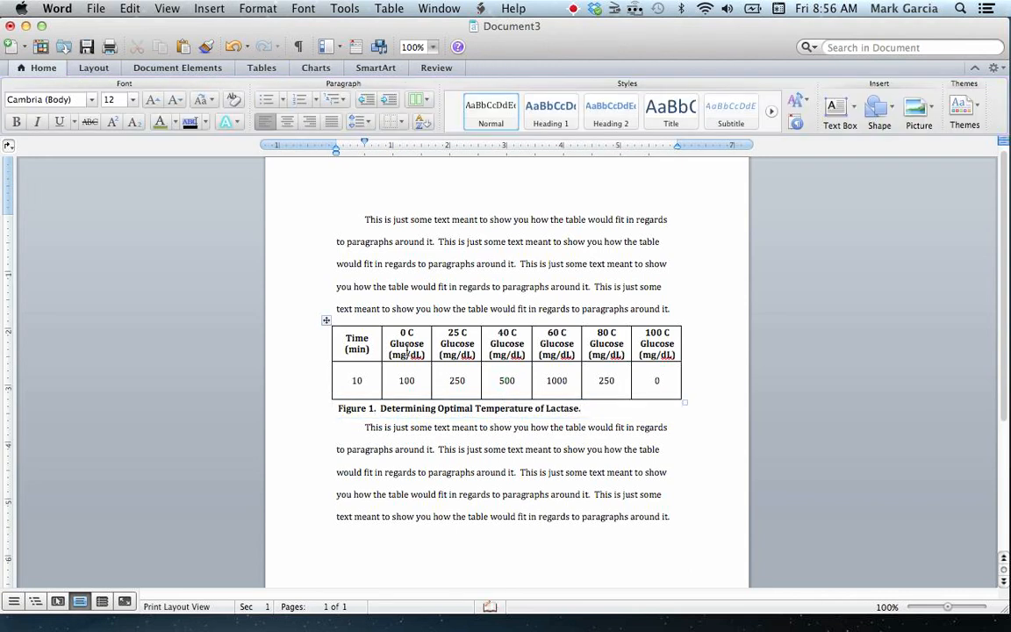
left_click(429, 408)
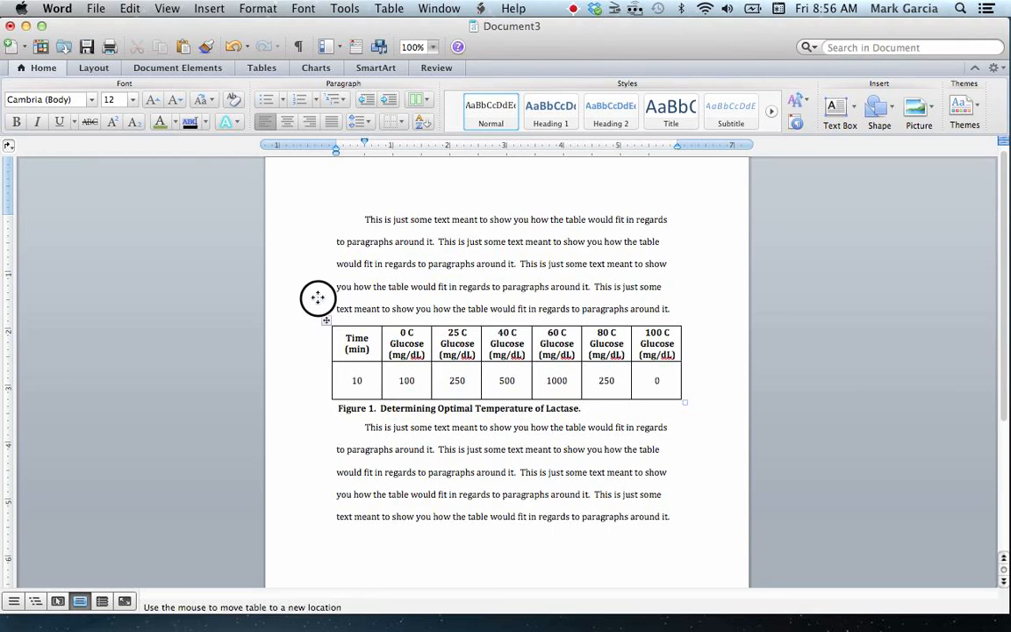
left_click_drag(317, 298, 319, 251)
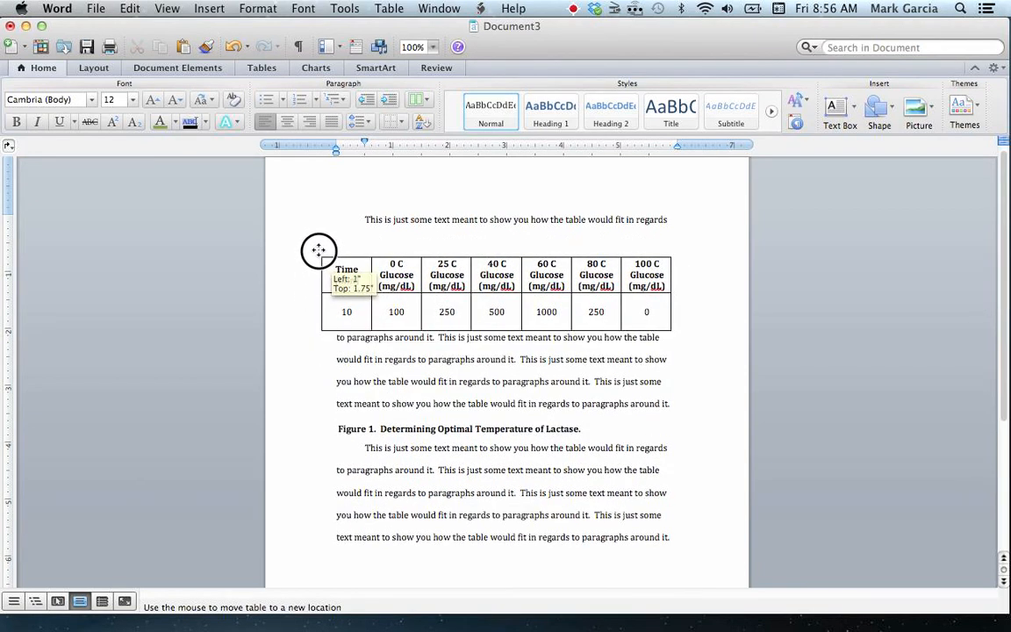
left_click_drag(318, 250, 322, 211)
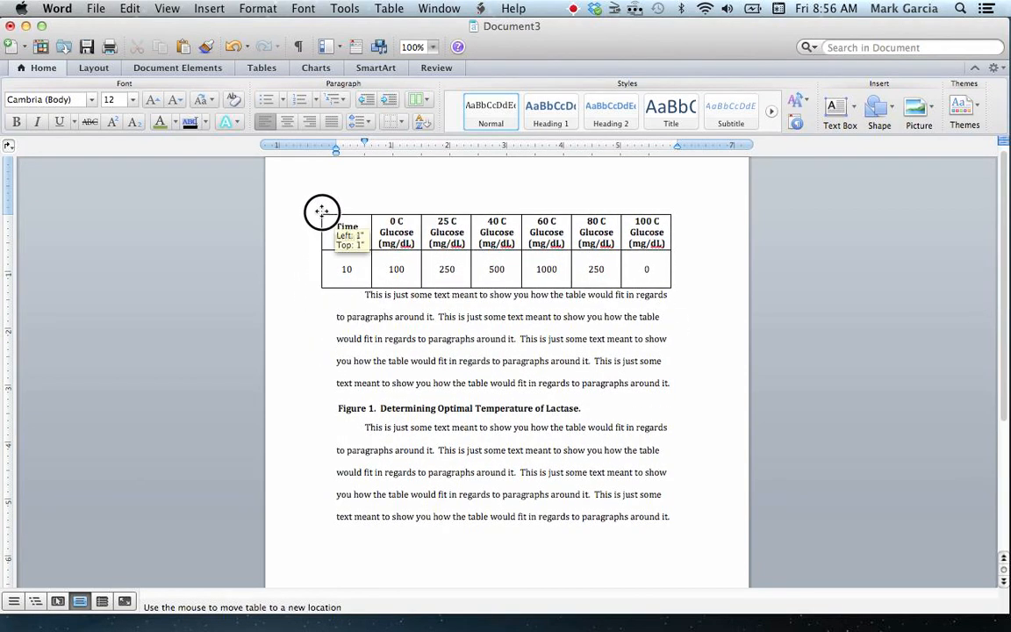
left_click_drag(321, 212, 327, 234)
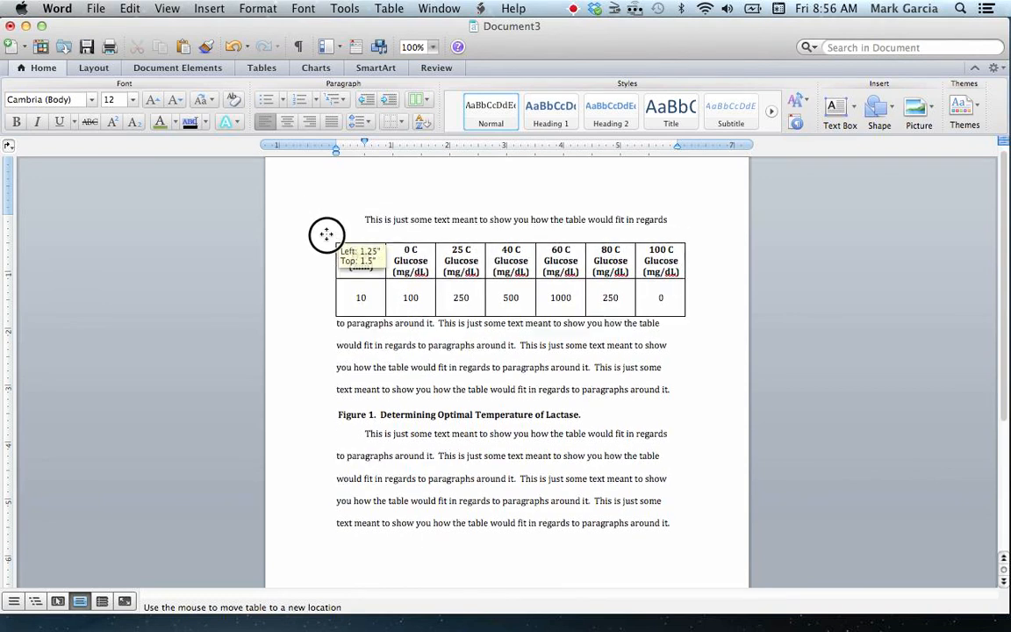
left_click_drag(326, 235, 351, 277)
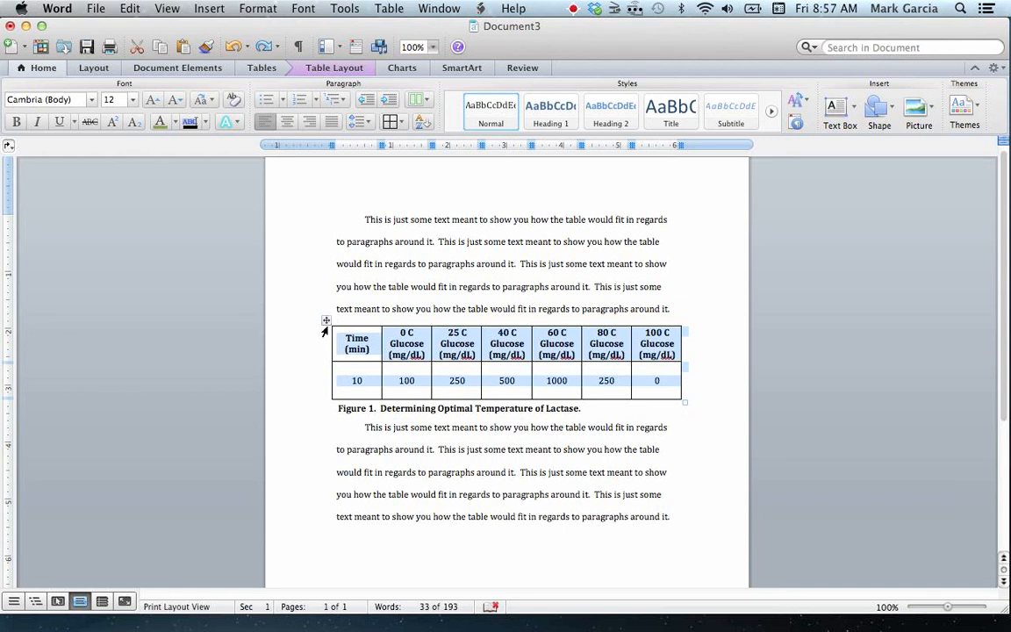
mouse_move(328, 323)
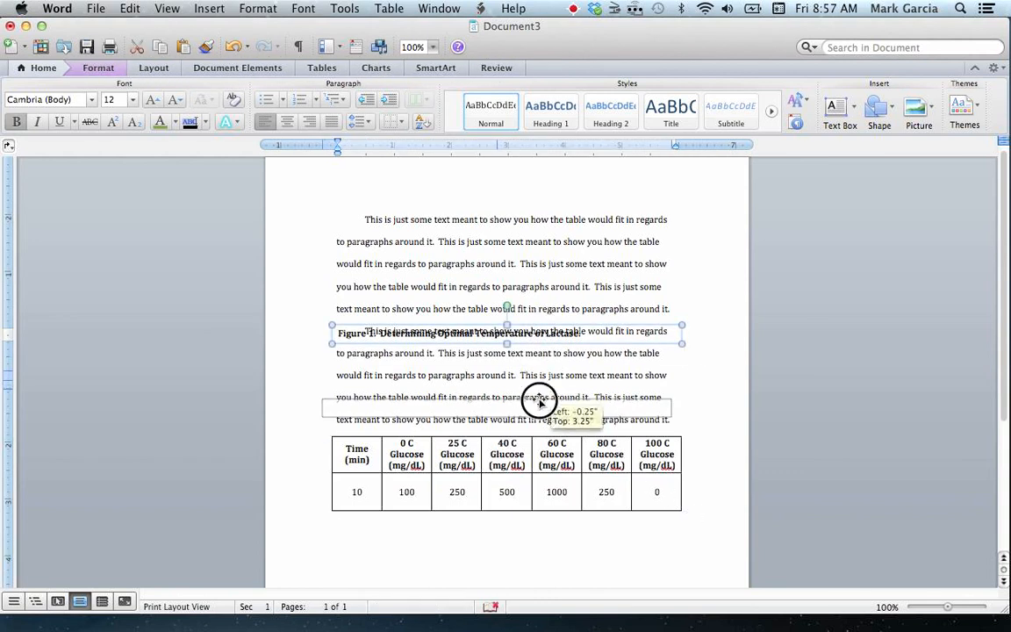
- Move the caption box down to sit just under the relocated table
left_click_drag(540, 406, 542, 516)
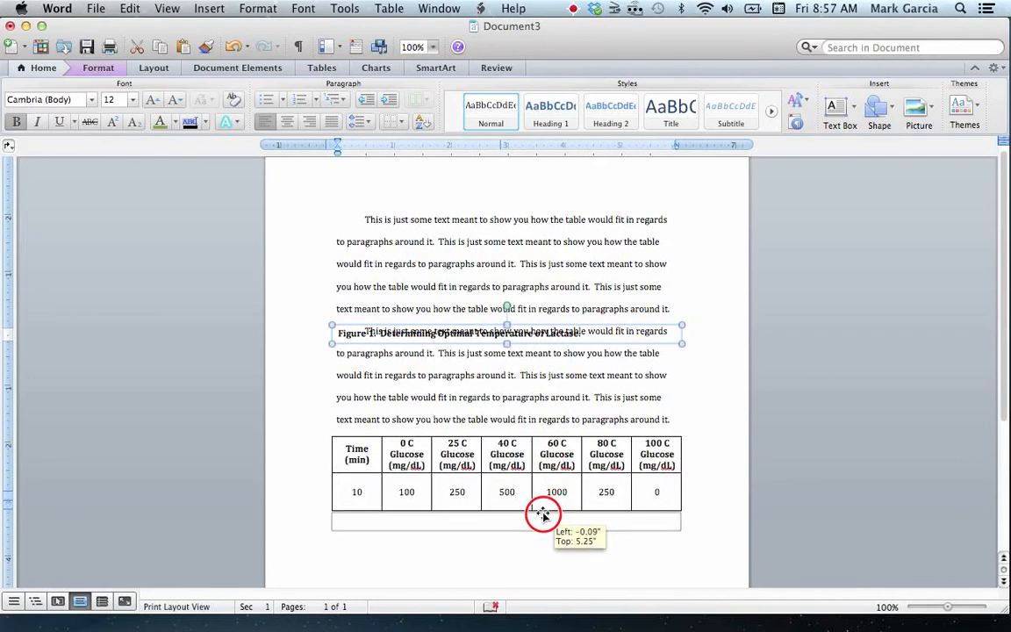
left_click_drag(542, 513, 544, 512)
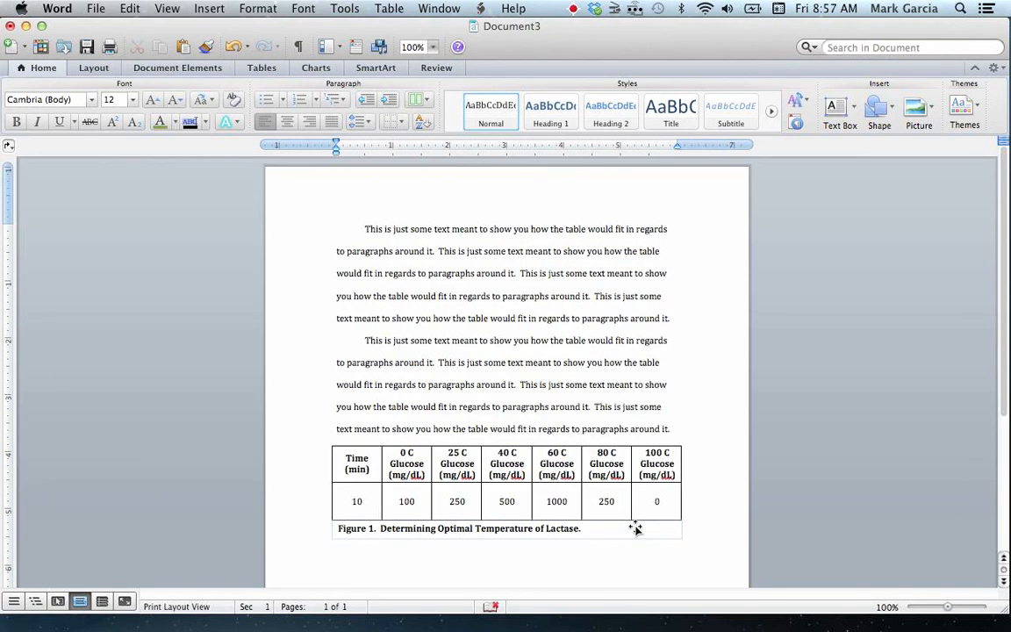
scroll("down", 3)
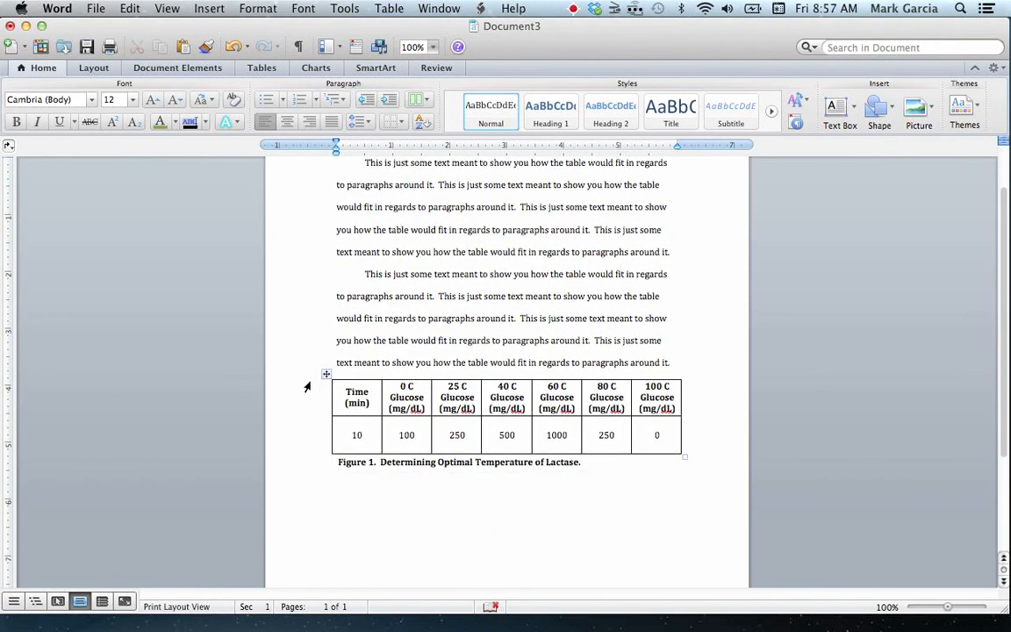